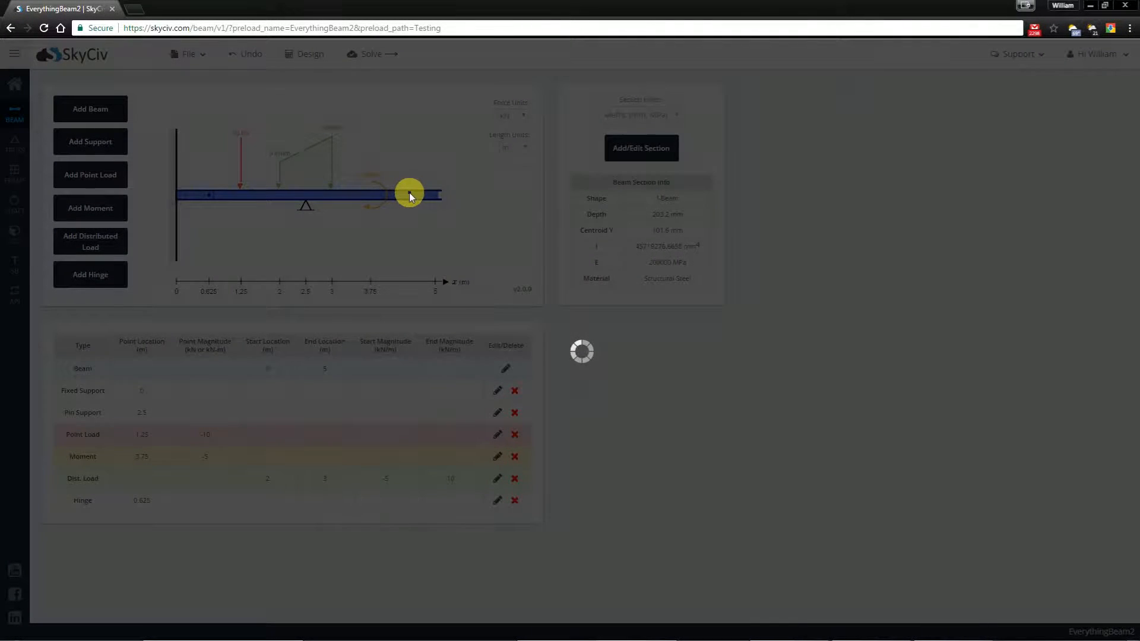
Step: Solve the beam to display the free body diagram with reaction forces
{"action": "left_click", "coordinate": [641, 147]}
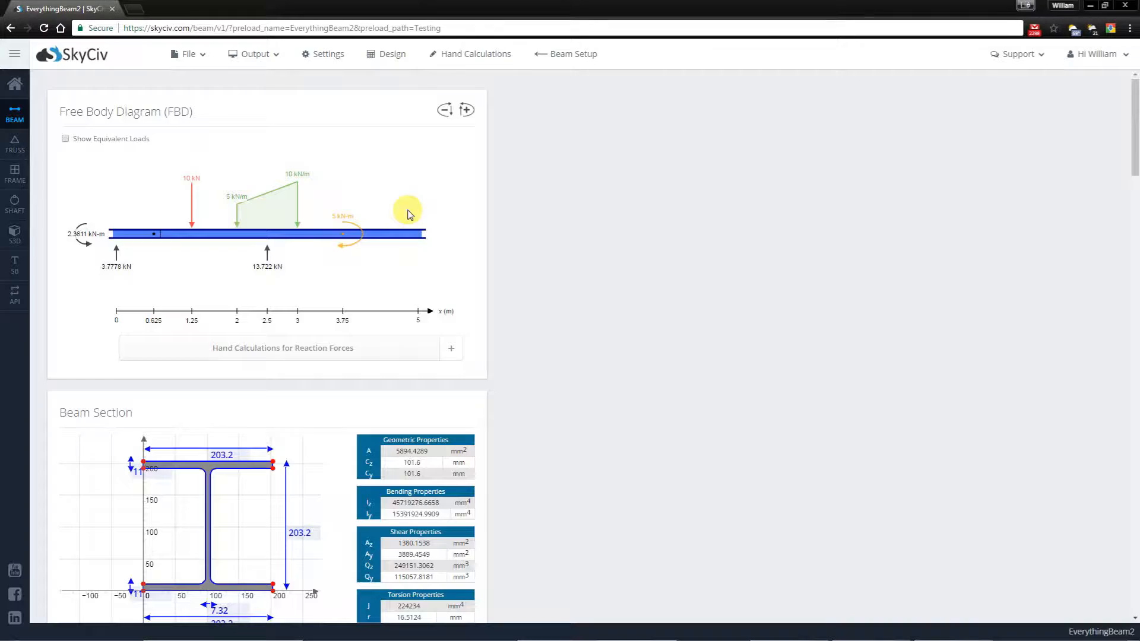
{"action": "mouse_move", "coordinate": [235, 161]}
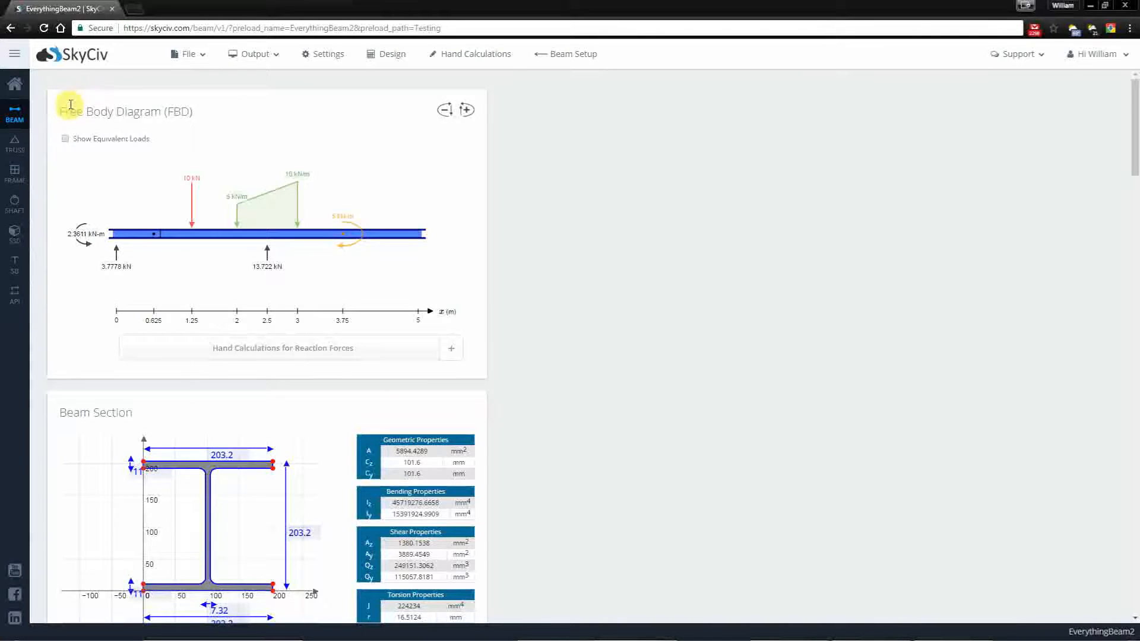
{"action": "mouse_move", "coordinate": [159, 241]}
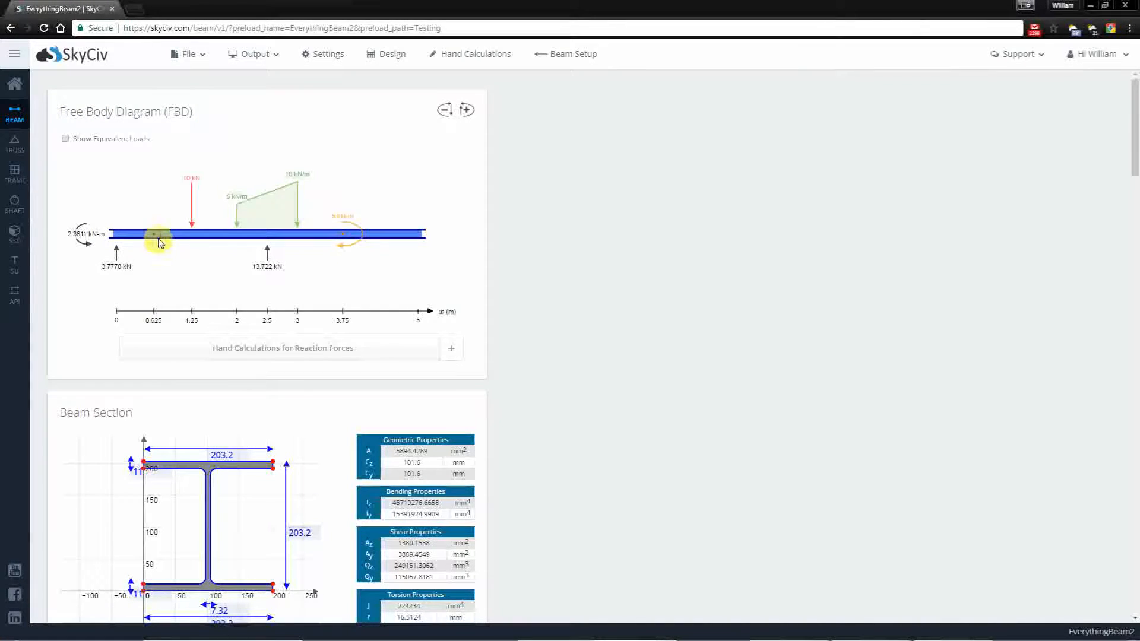
{"action": "mouse_move", "coordinate": [106, 286]}
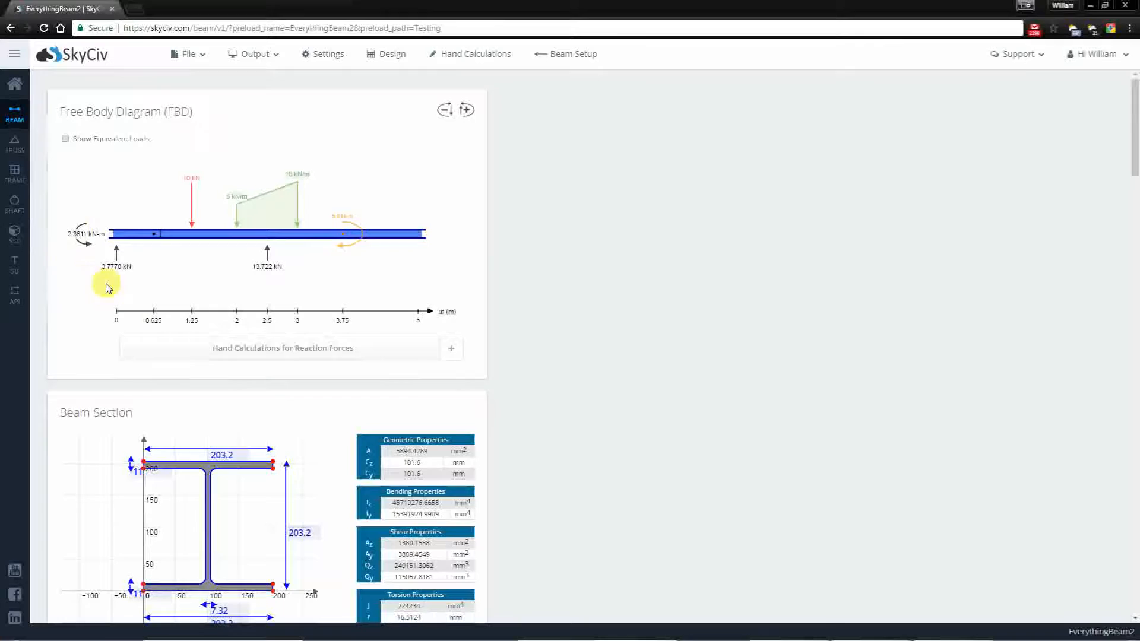
{"action": "mouse_move", "coordinate": [74, 212]}
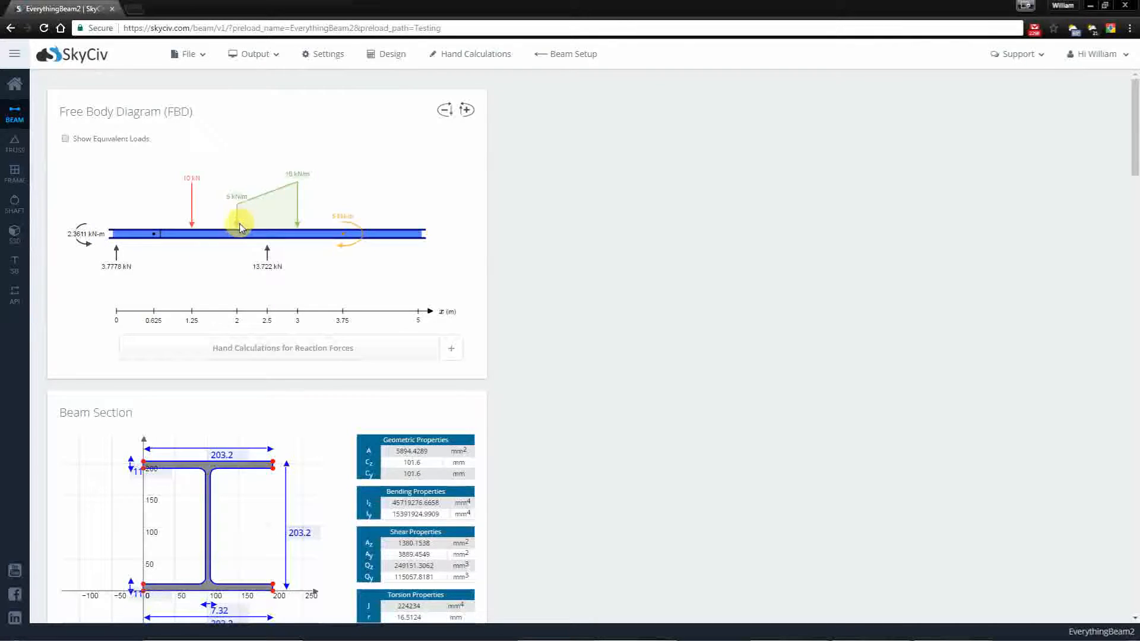
{"action": "scroll", "scroll_direction": "down", "scroll_amount": 3}
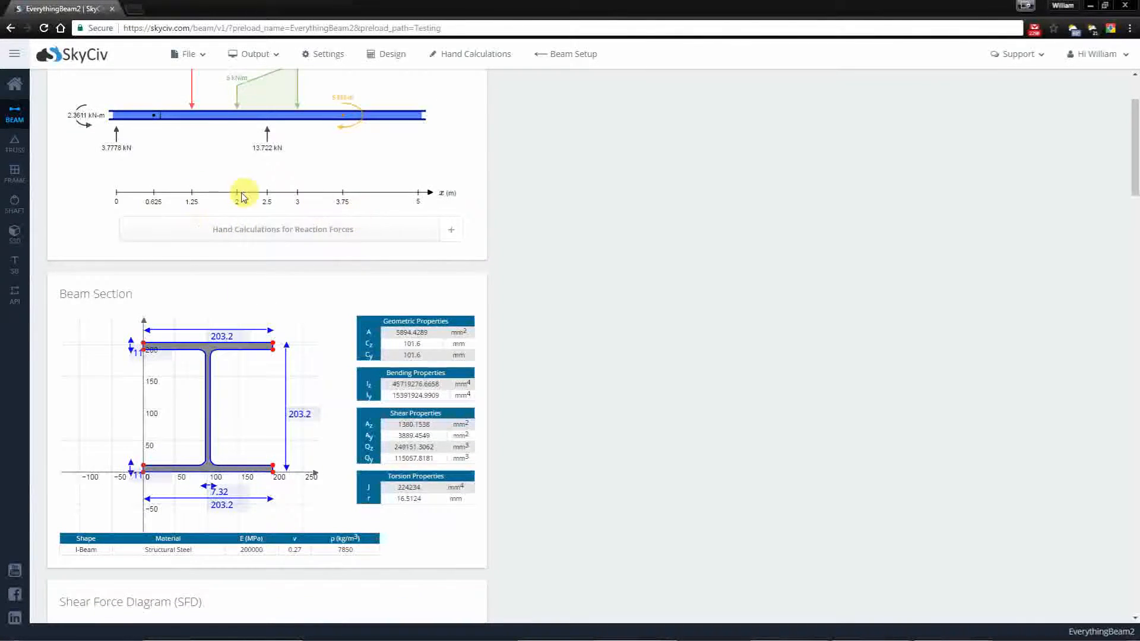
{"action": "mouse_move", "coordinate": [272, 279]}
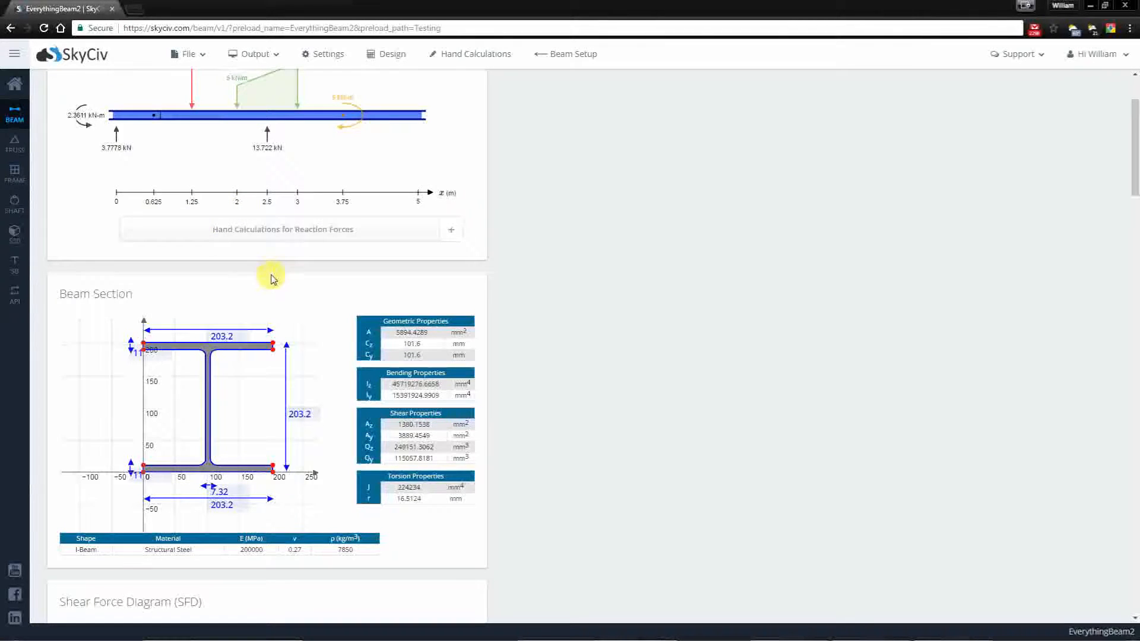
{"action": "mouse_move", "coordinate": [282, 266]}
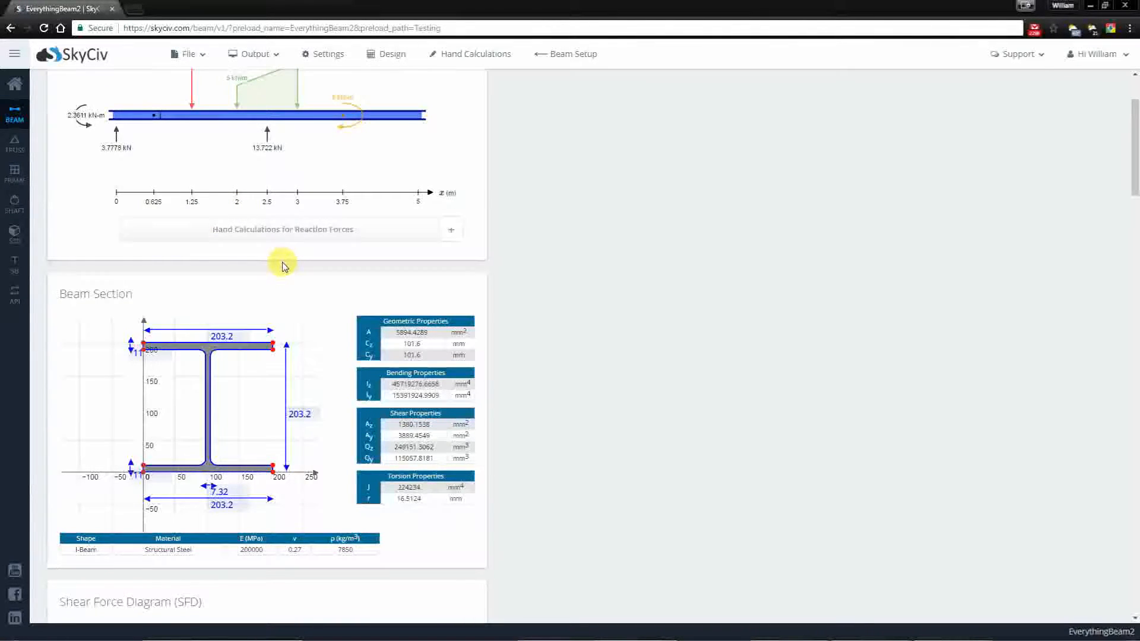
{"action": "scroll", "scroll_direction": "down", "scroll_amount": 3}
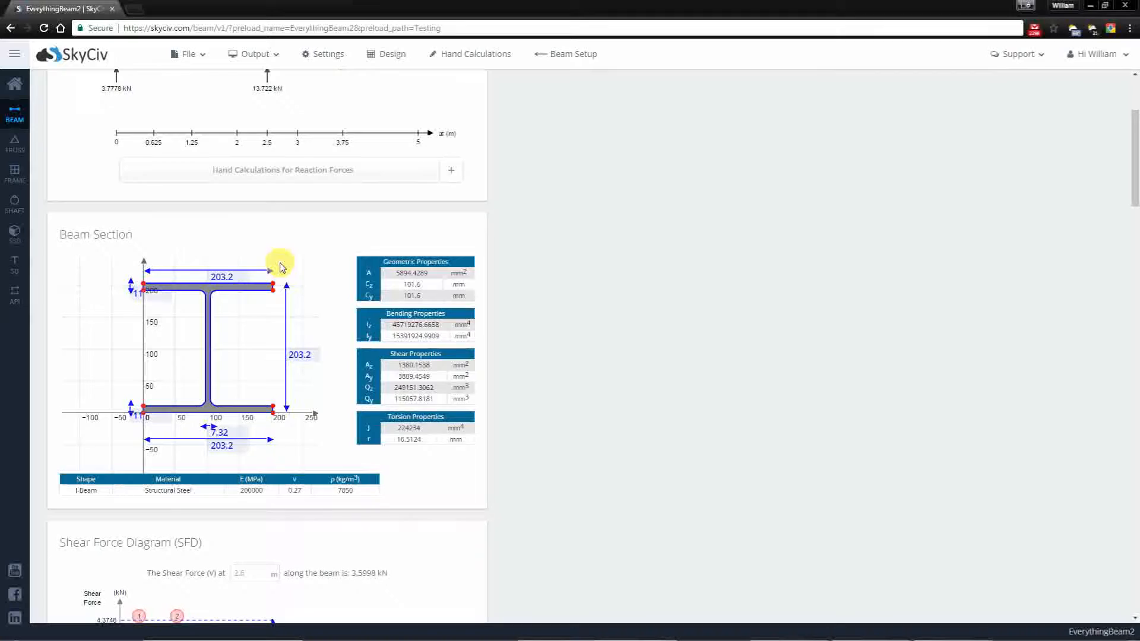
{"action": "scroll", "scroll_direction": "down", "scroll_amount": 3}
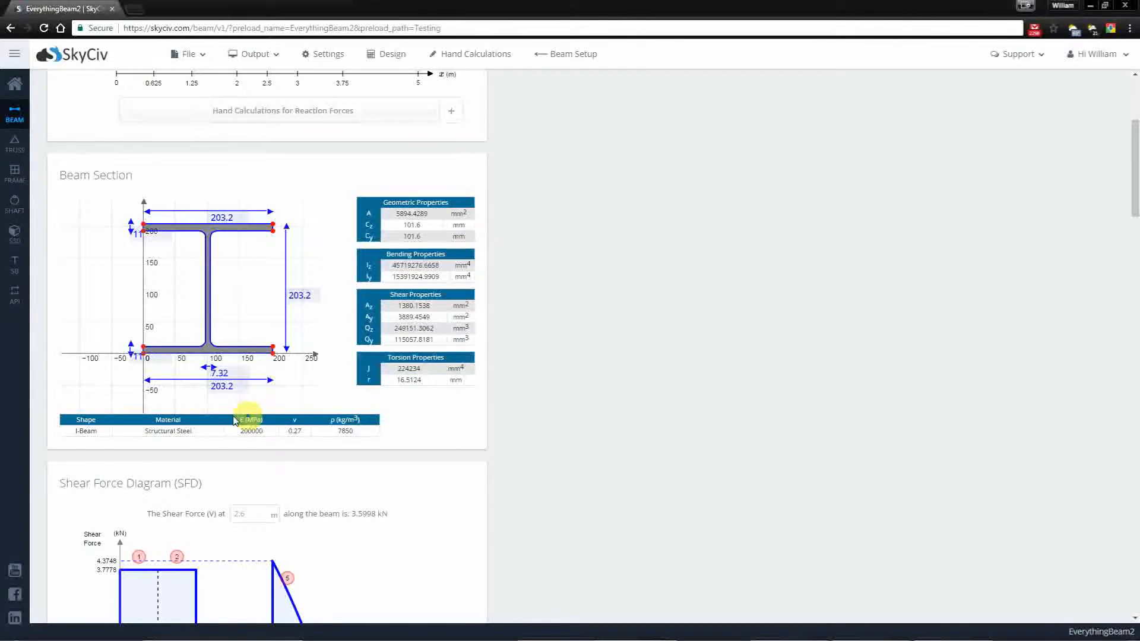
{"action": "mouse_move", "coordinate": [371, 401]}
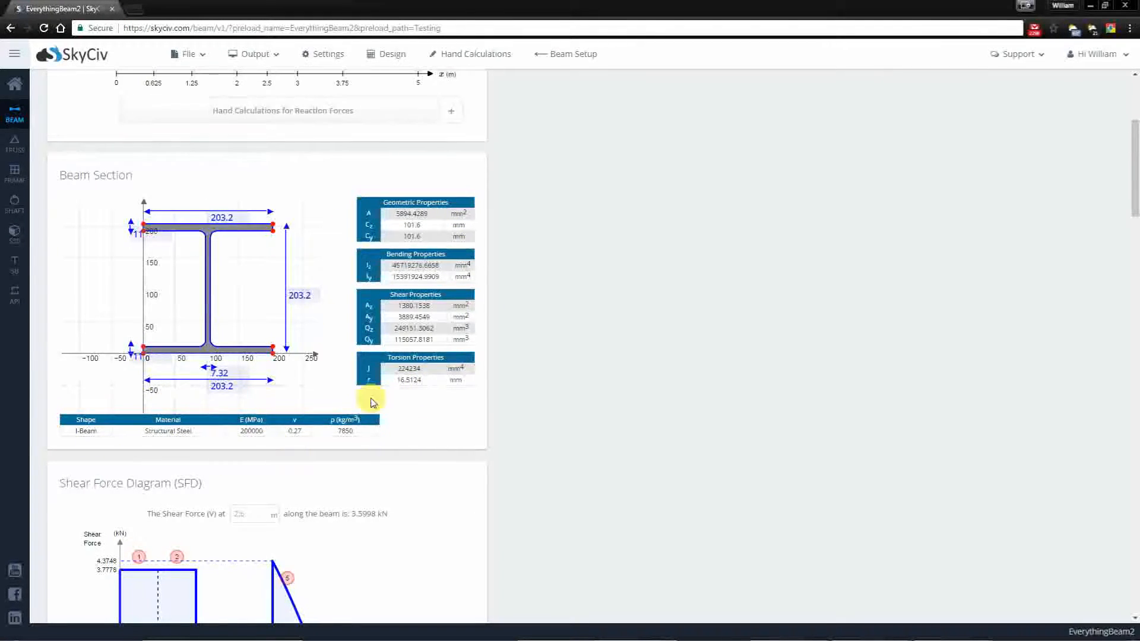
{"action": "scroll", "scroll_direction": "down", "scroll_amount": 3}
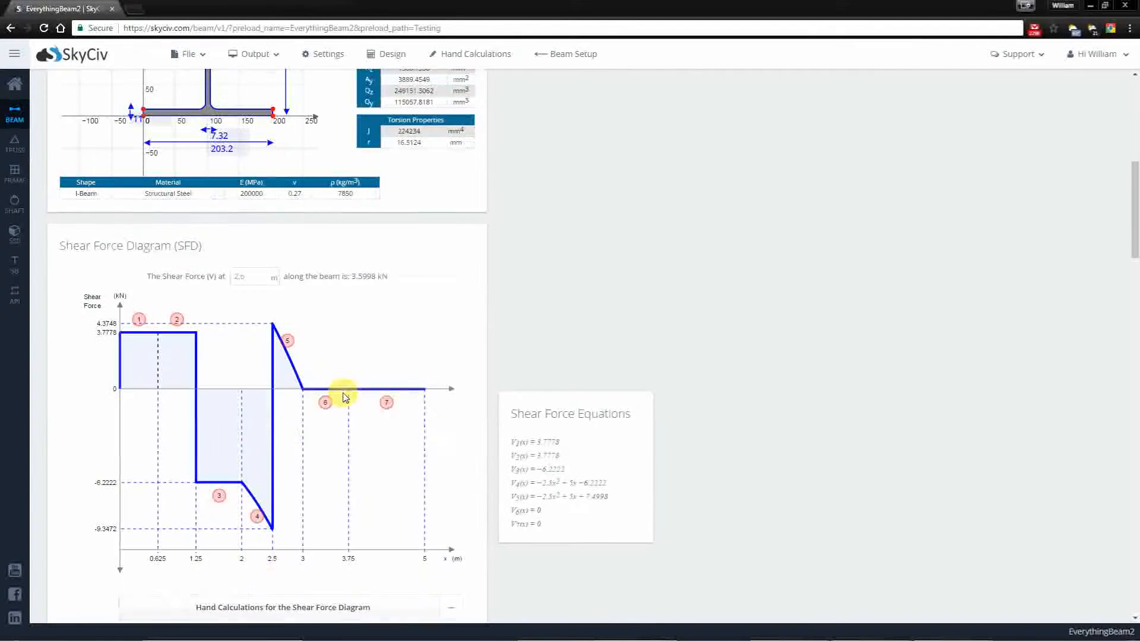
{"action": "scroll", "scroll_direction": "down", "scroll_amount": 3}
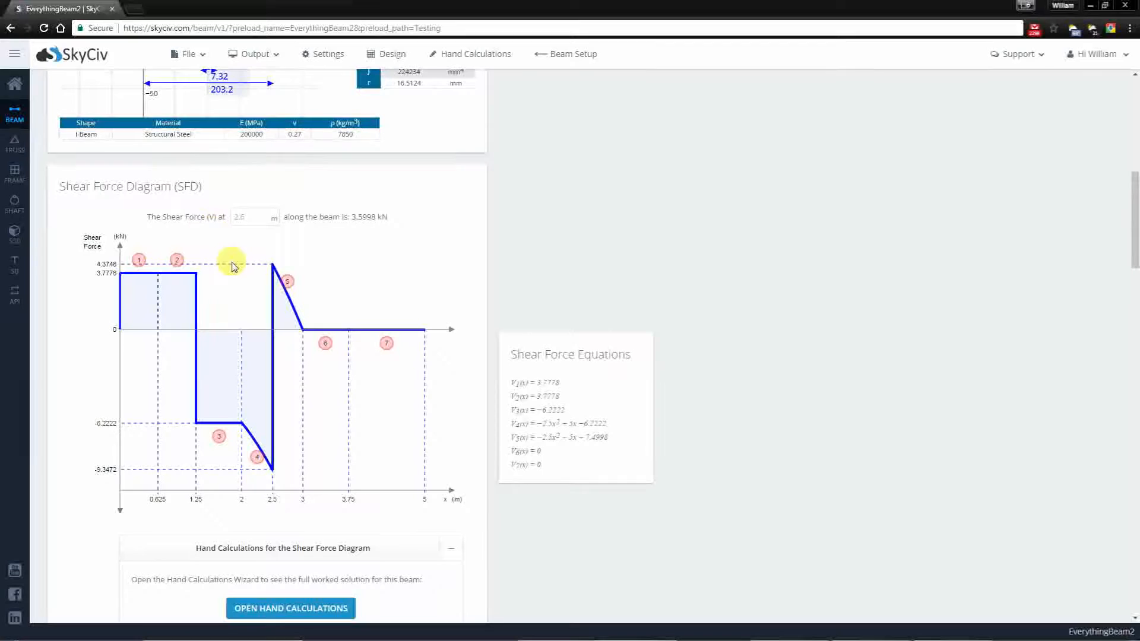
{"action": "mouse_move", "coordinate": [115, 284]}
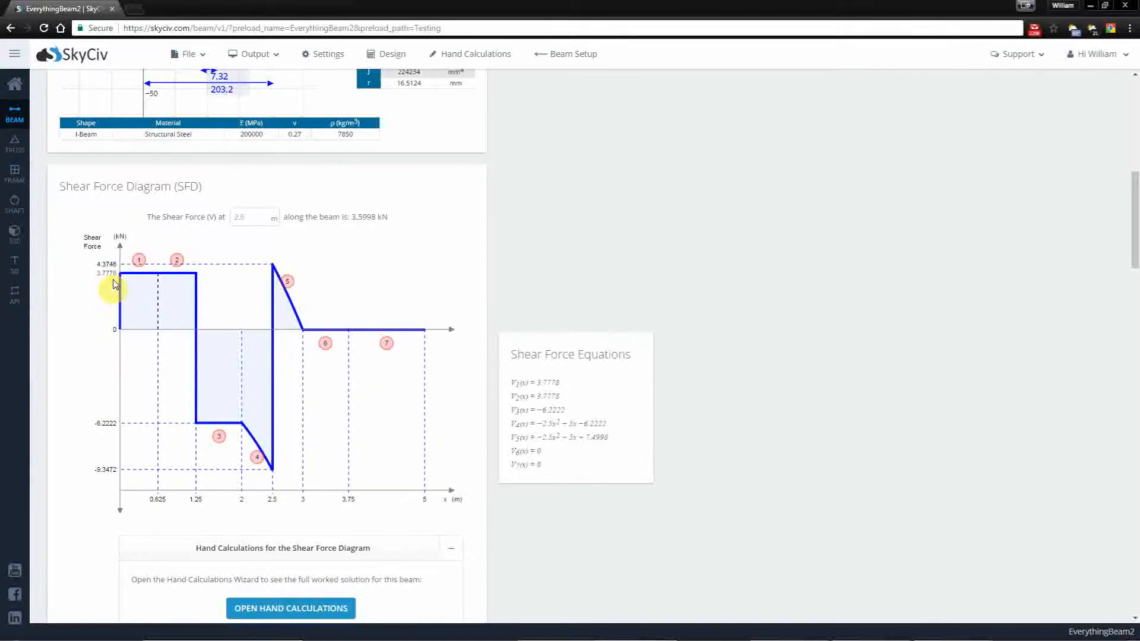
{"action": "mouse_move", "coordinate": [200, 303]}
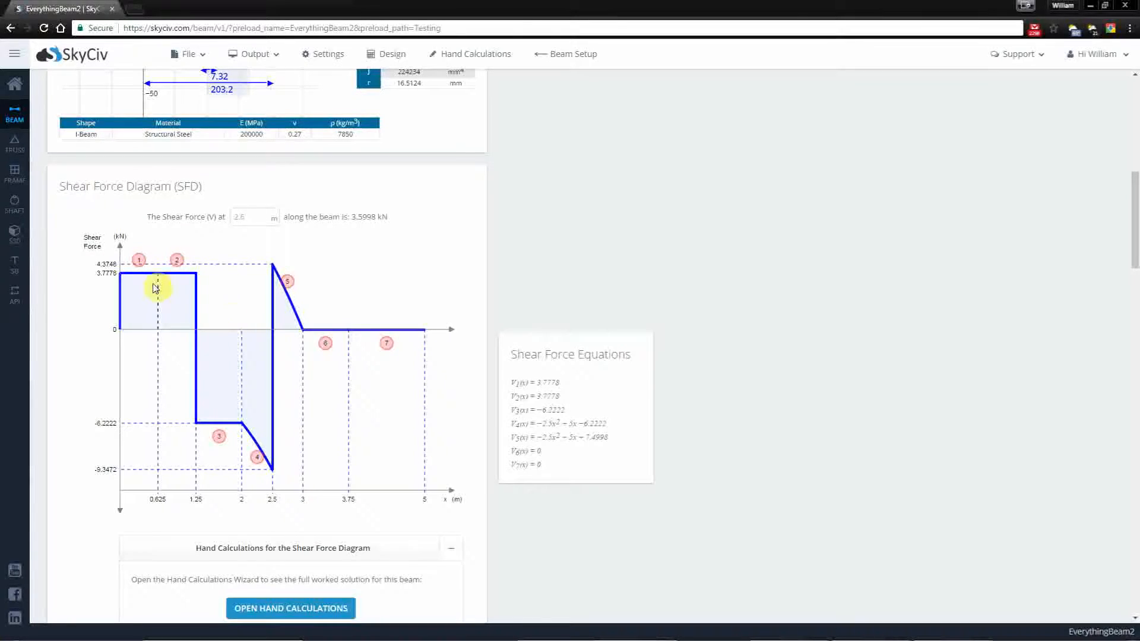
{"action": "mouse_move", "coordinate": [138, 261]}
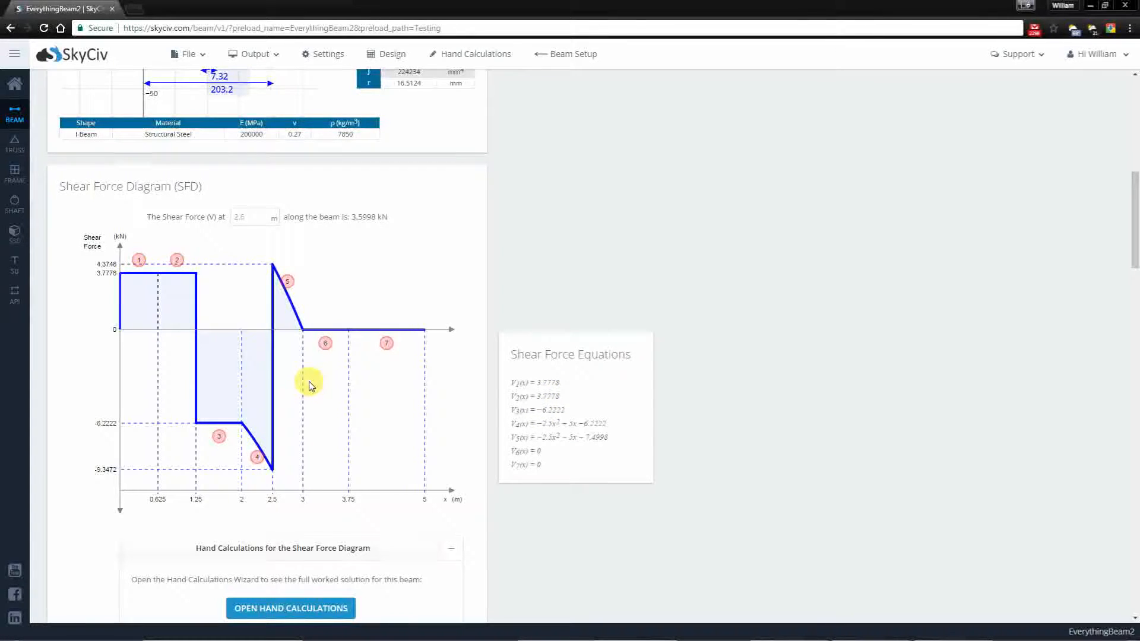
{"action": "left_click", "coordinate": [254, 216]}
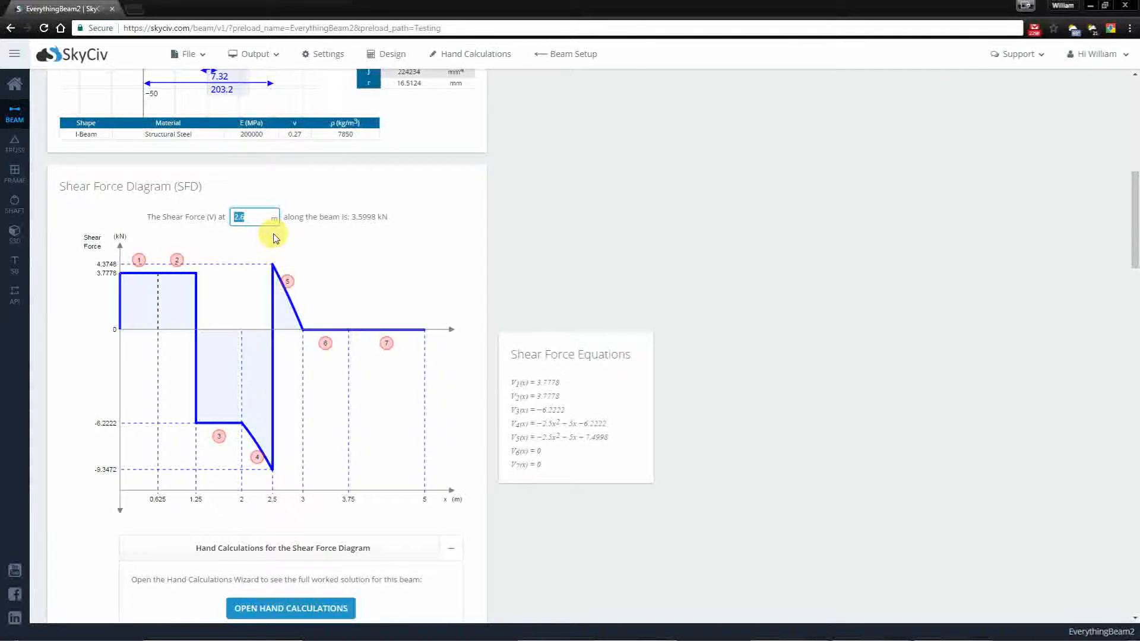
{"action": "mouse_move", "coordinate": [276, 221]}
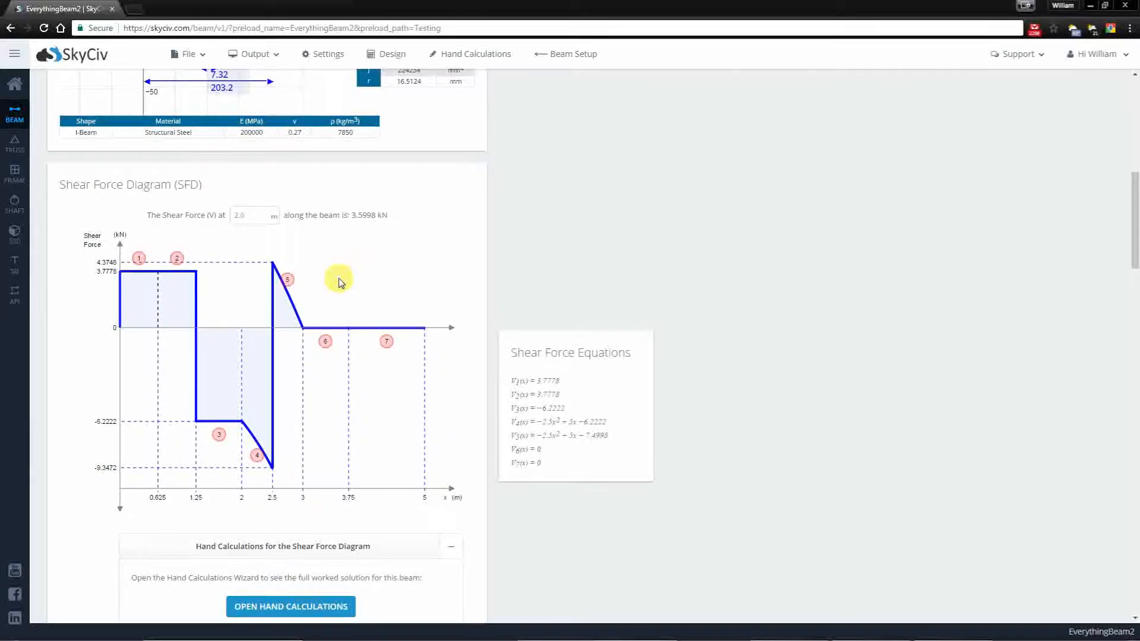
Step: Toggle the BMD sign convention back to original and query the bending moment at 2.5 m
{"action": "scroll", "scroll_direction": "down", "scroll_amount": 3}
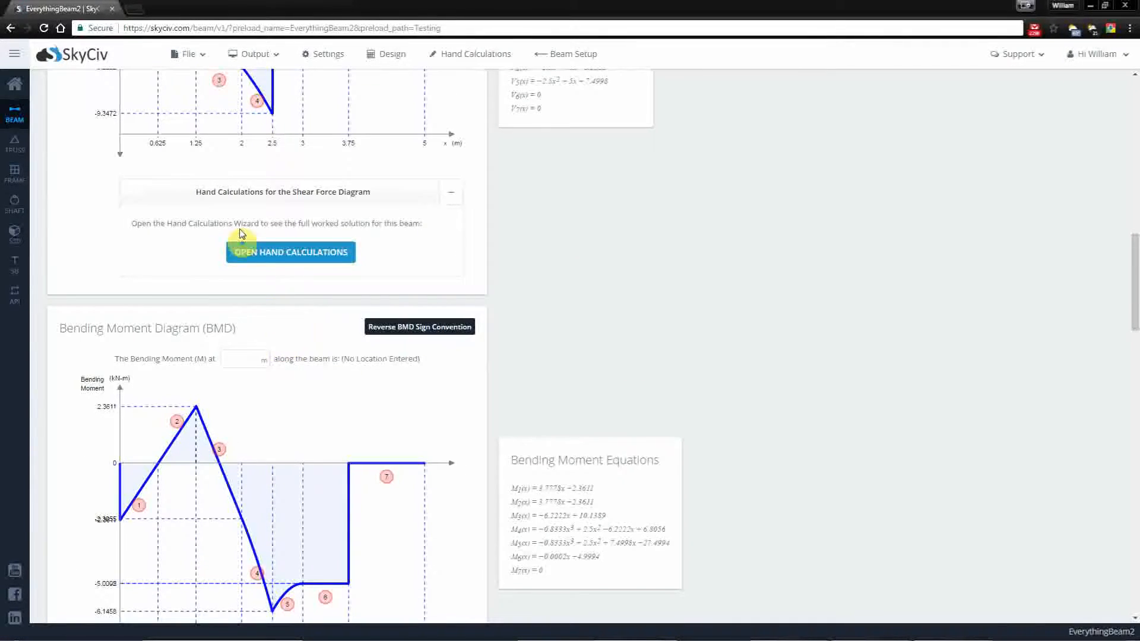
{"action": "mouse_move", "coordinate": [173, 150]}
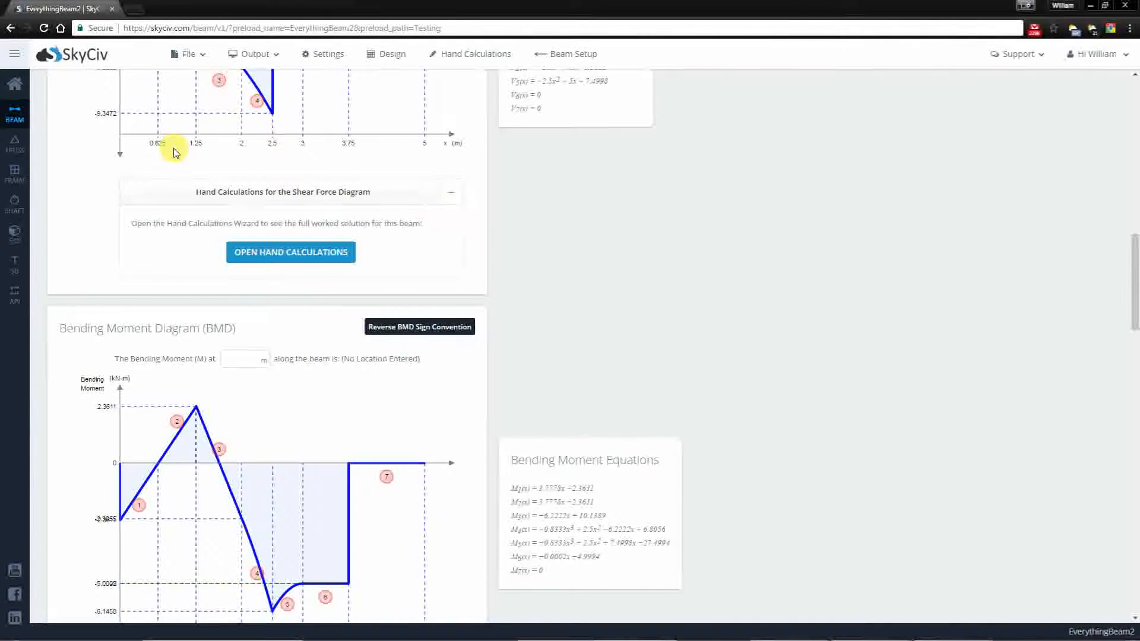
{"action": "scroll", "scroll_direction": "down", "scroll_amount": 3}
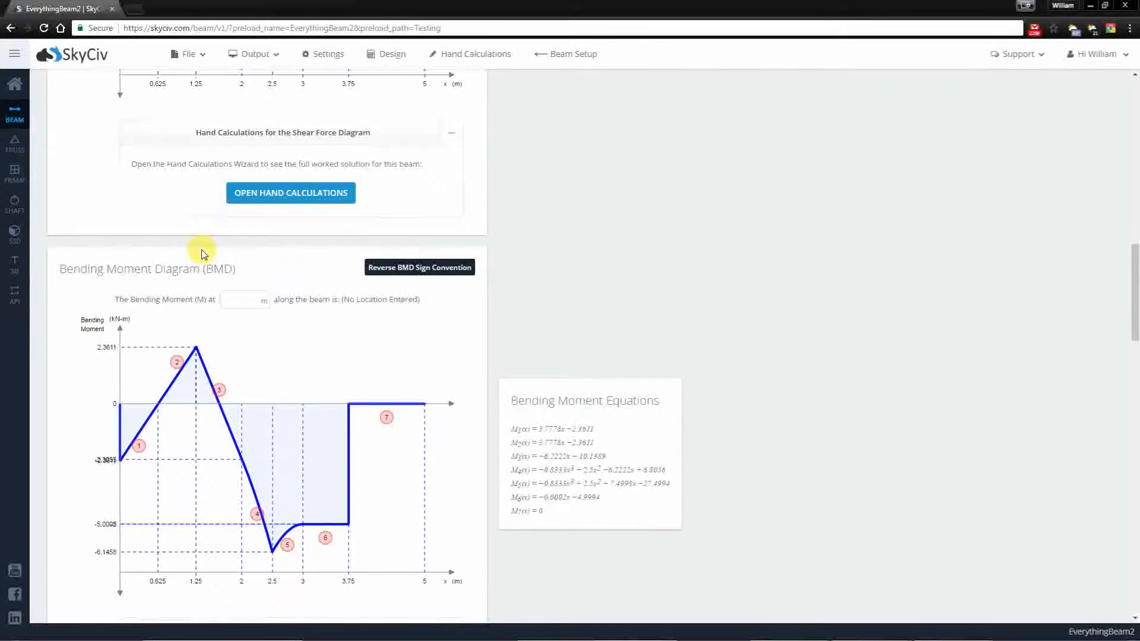
{"action": "scroll", "scroll_direction": "down", "scroll_amount": 3}
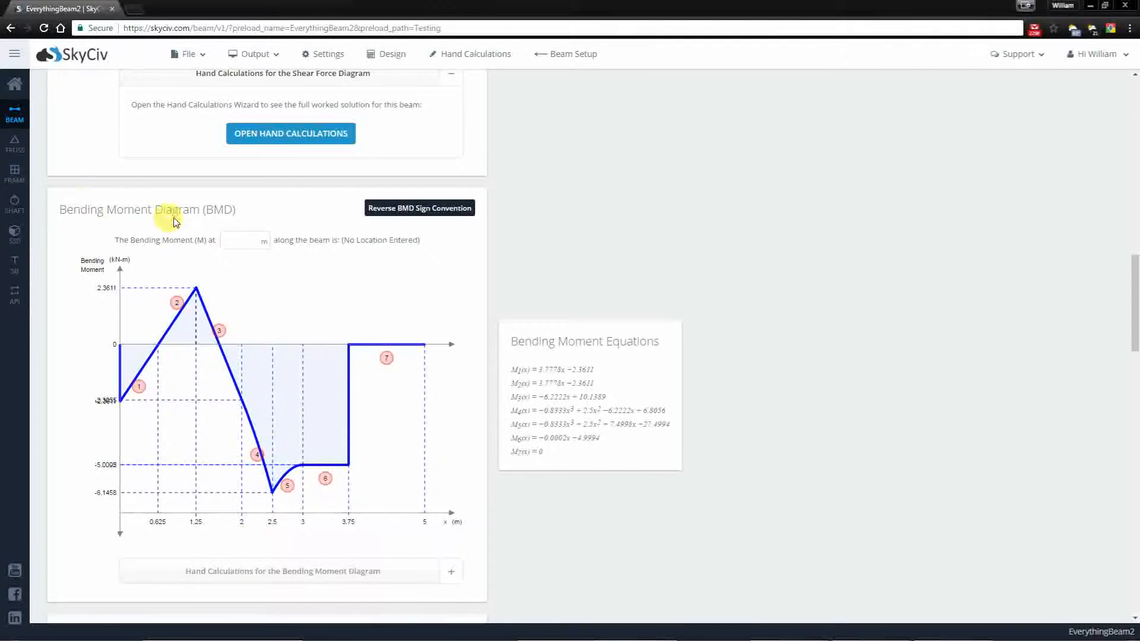
{"action": "mouse_move", "coordinate": [133, 356]}
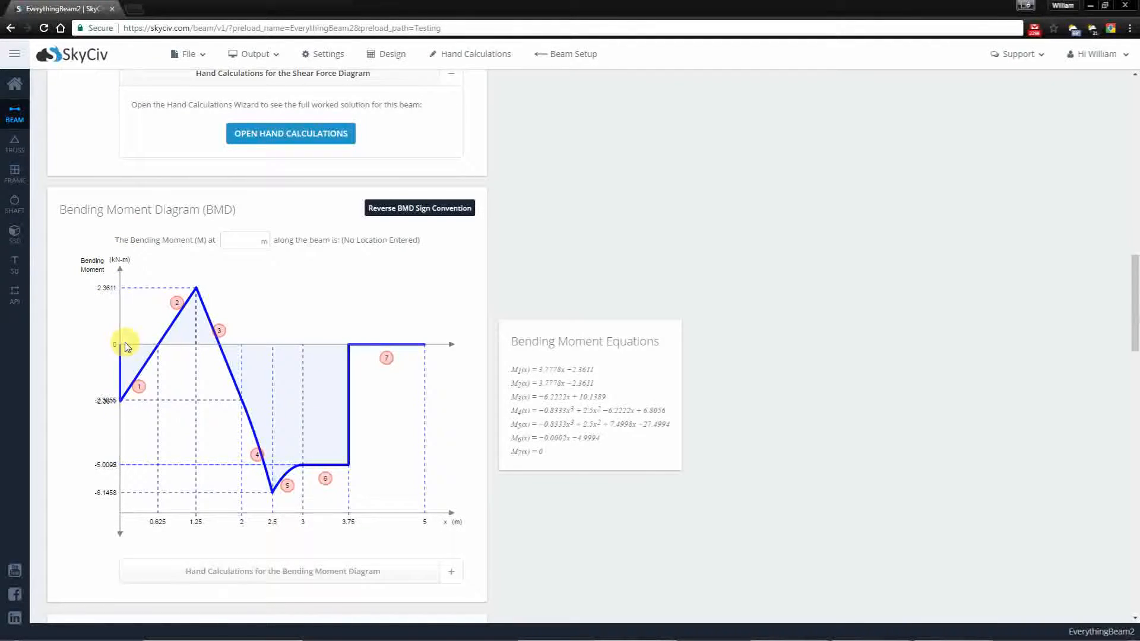
{"action": "mouse_move", "coordinate": [172, 349]}
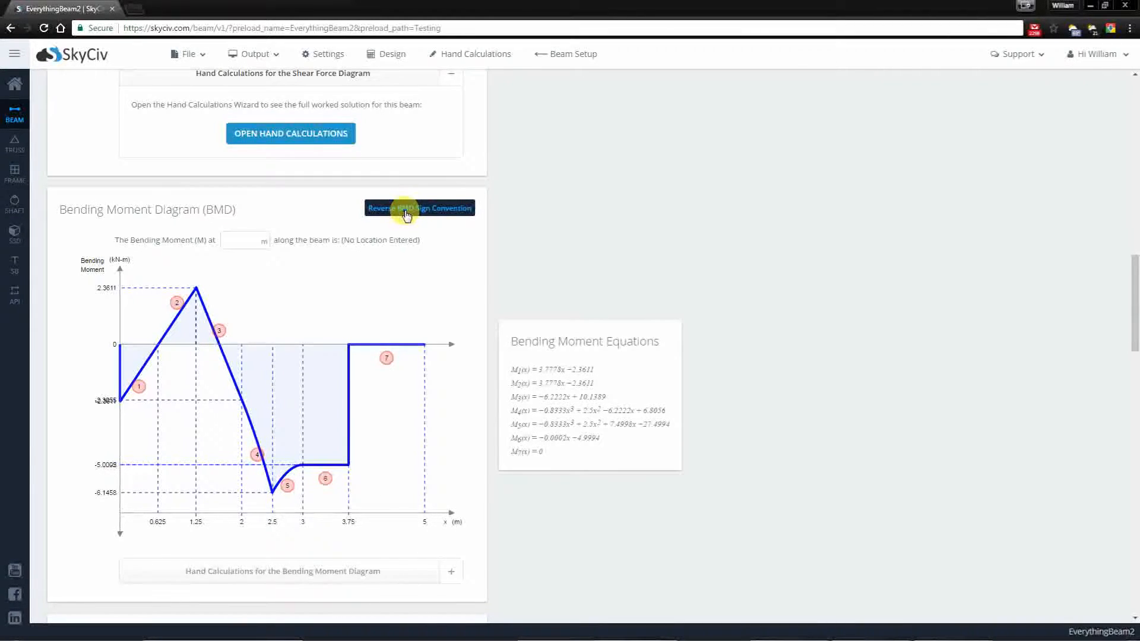
{"action": "left_click", "coordinate": [419, 208]}
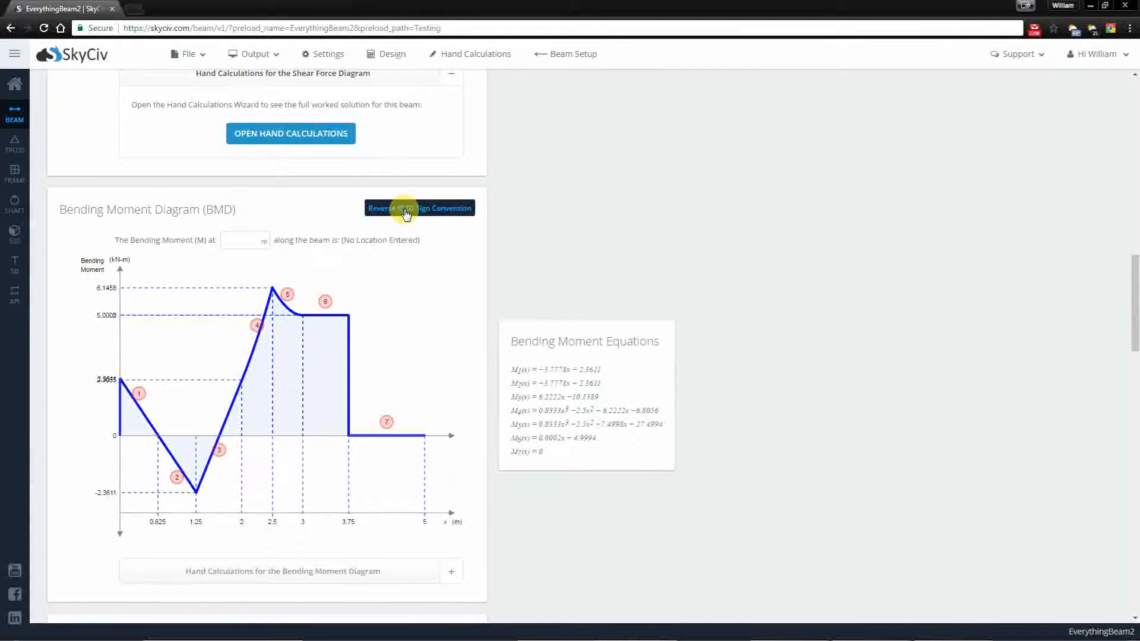
{"action": "left_click", "coordinate": [419, 208]}
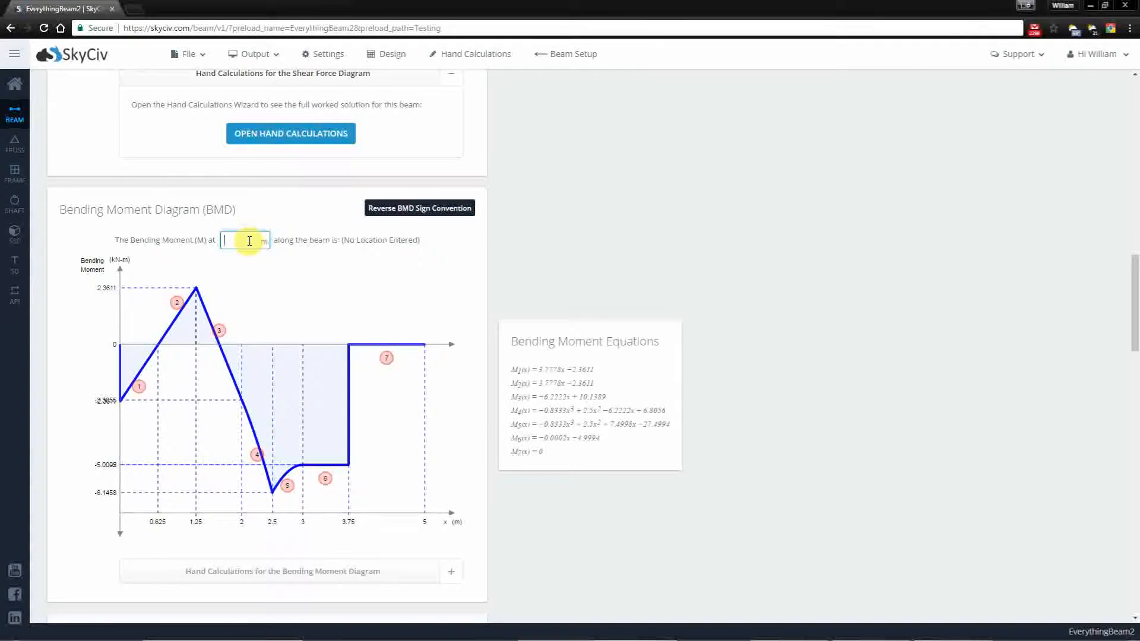
{"action": "type", "text": "2.5"}
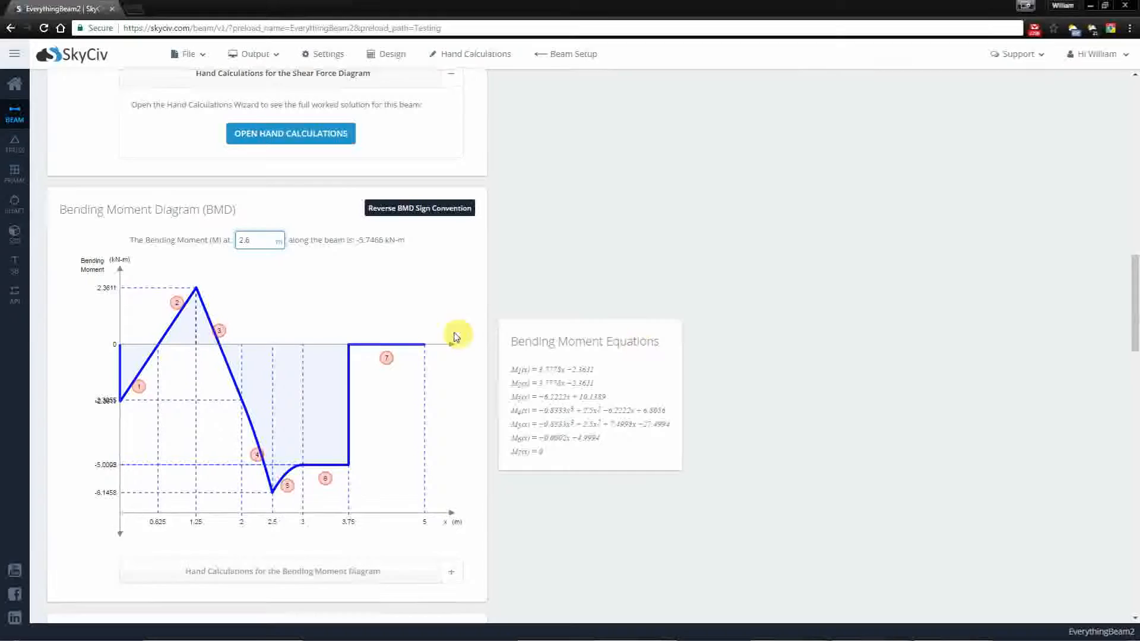
{"action": "scroll", "scroll_direction": "down", "scroll_amount": 3}
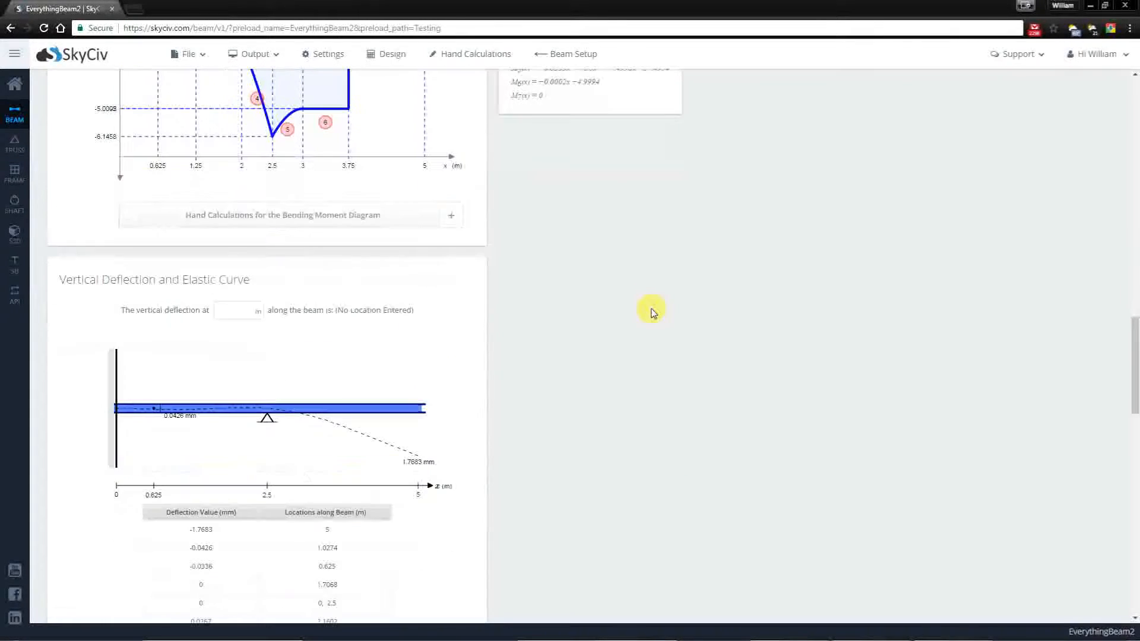
{"action": "scroll", "scroll_direction": "down", "scroll_amount": 3}
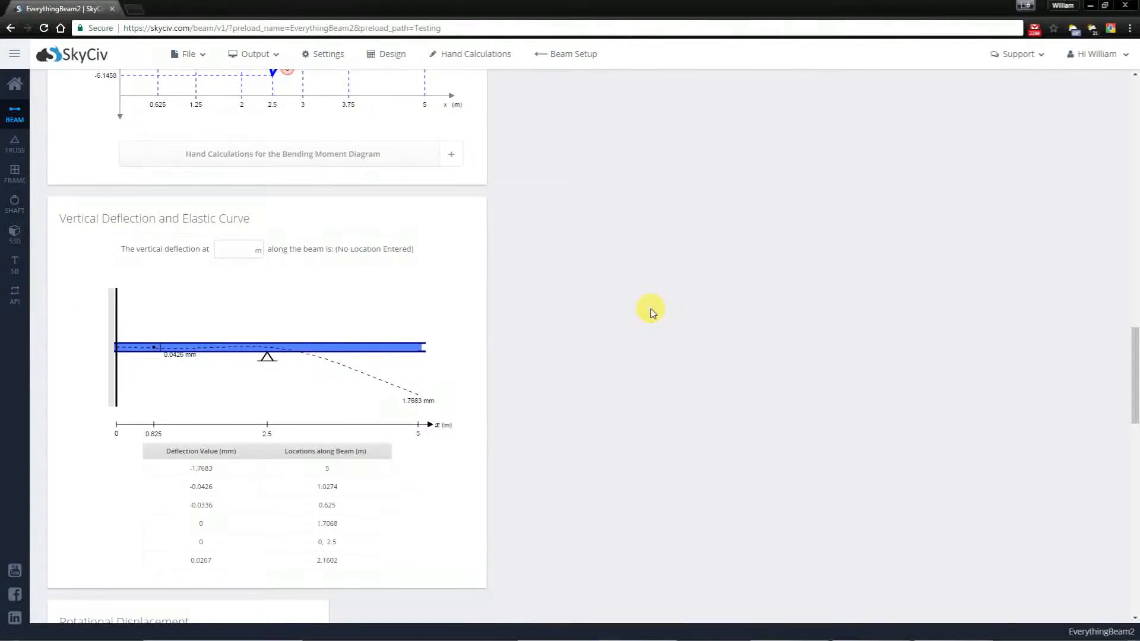
{"action": "scroll", "scroll_direction": "down", "scroll_amount": 3}
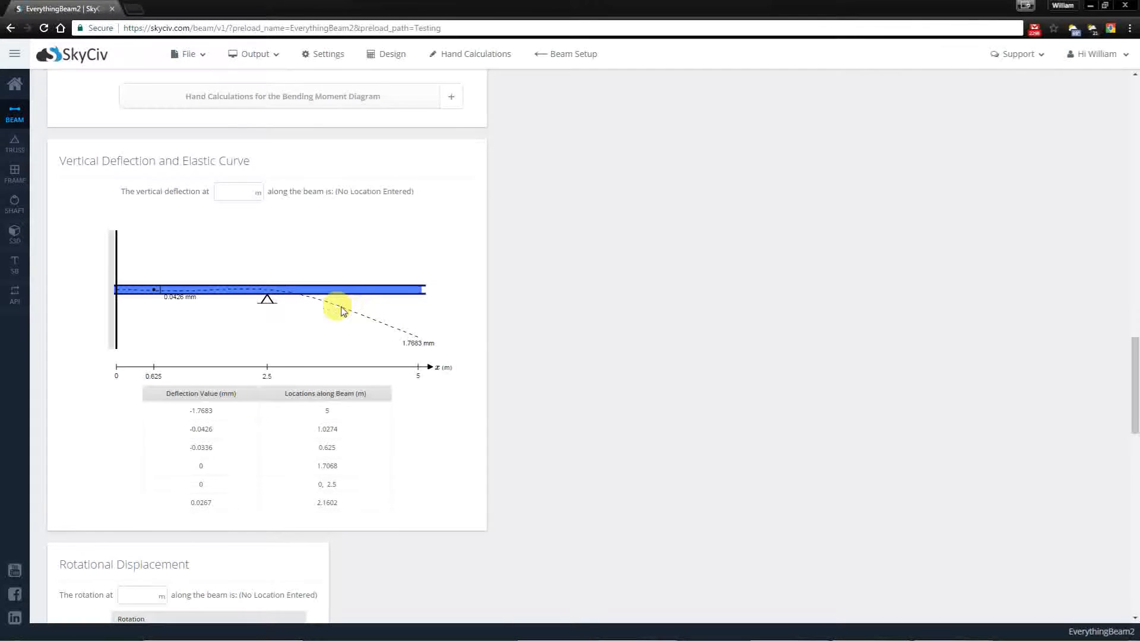
{"action": "mouse_move", "coordinate": [288, 294]}
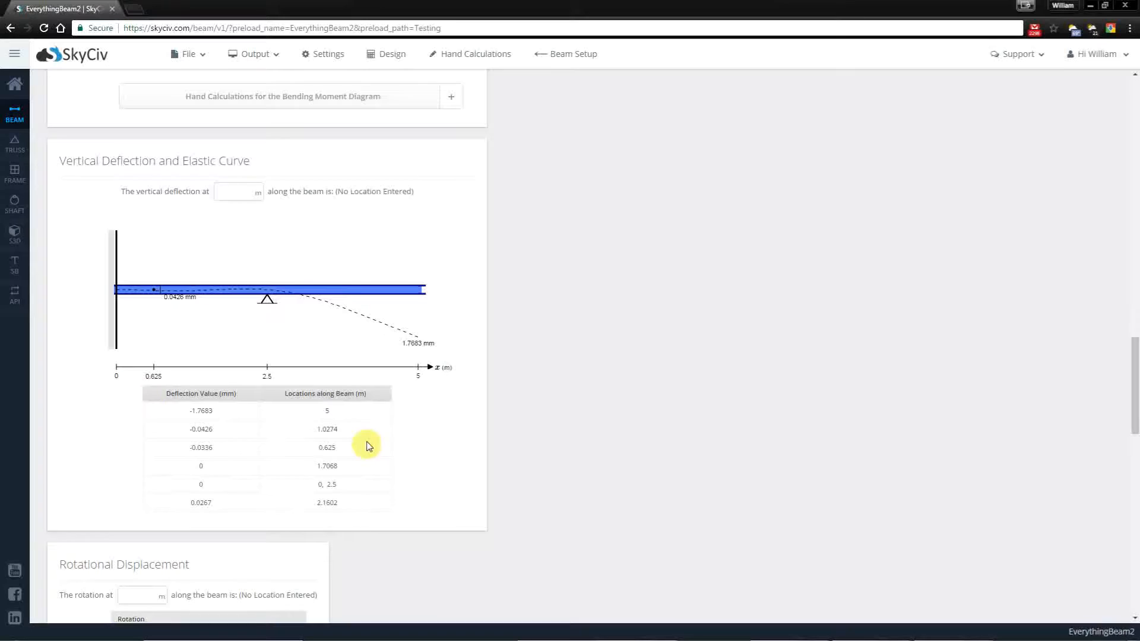
{"action": "mouse_move", "coordinate": [181, 413]}
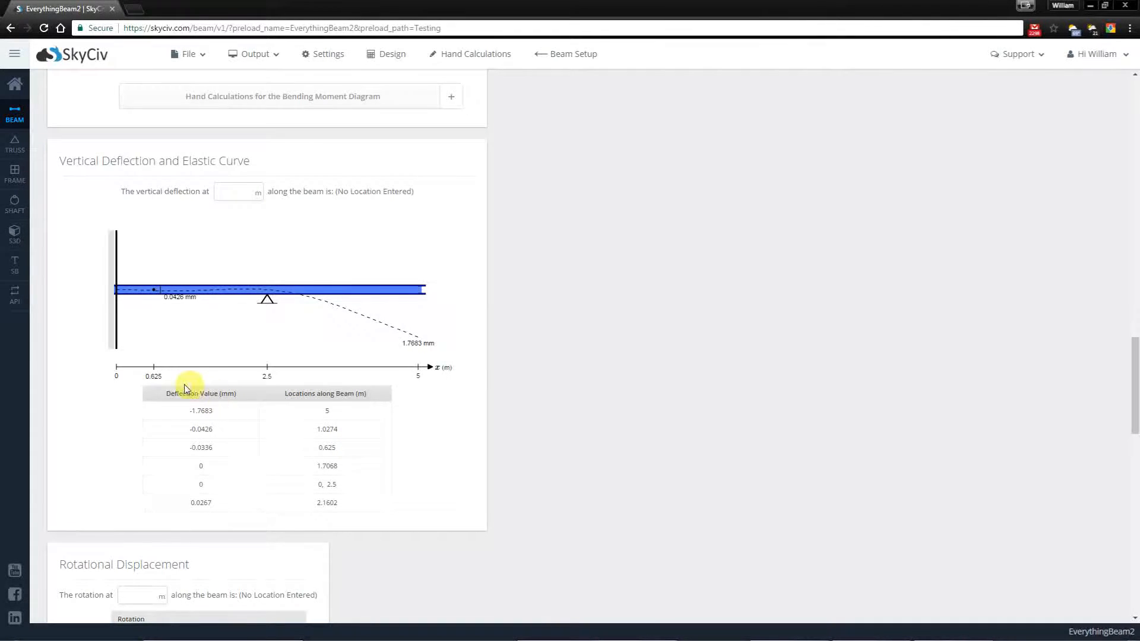
{"action": "mouse_move", "coordinate": [191, 413]}
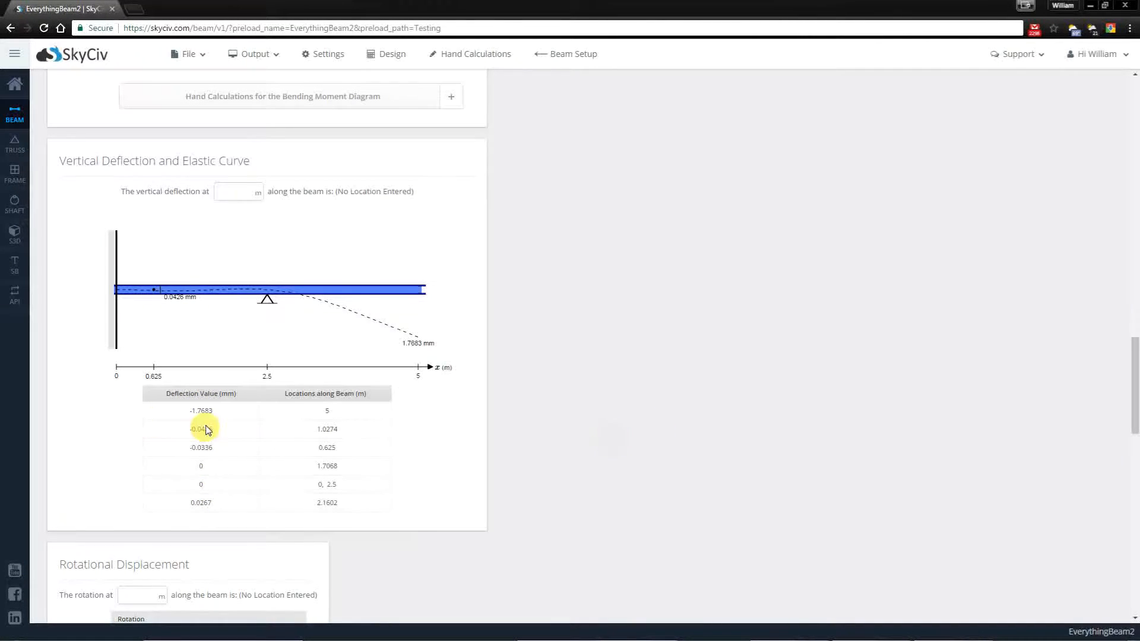
{"action": "mouse_move", "coordinate": [347, 492]}
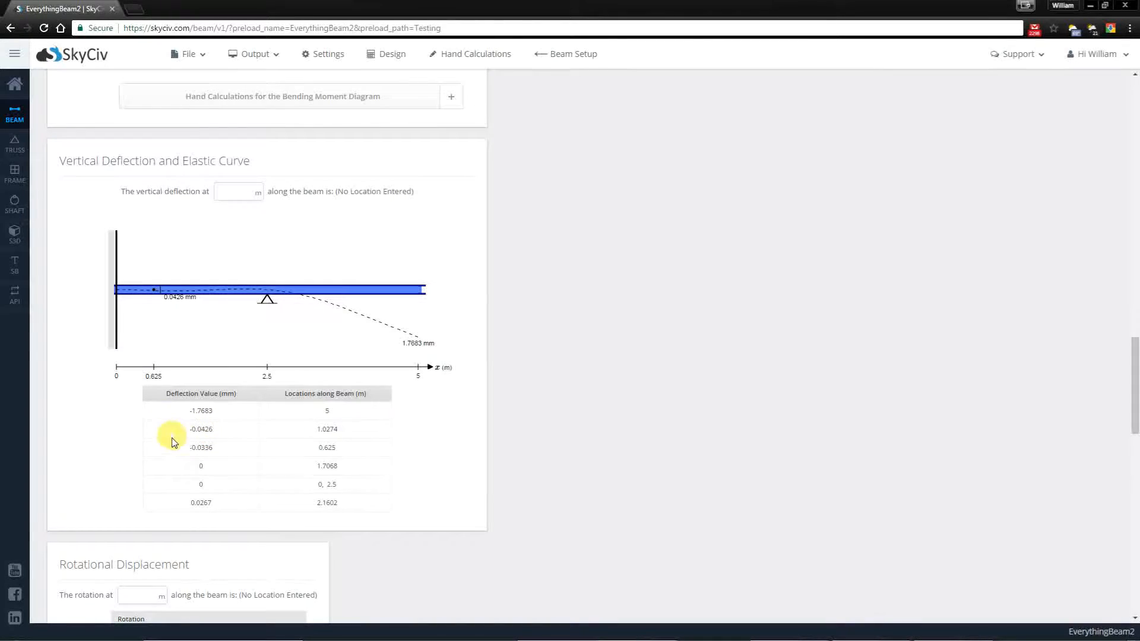
{"action": "mouse_move", "coordinate": [213, 504]}
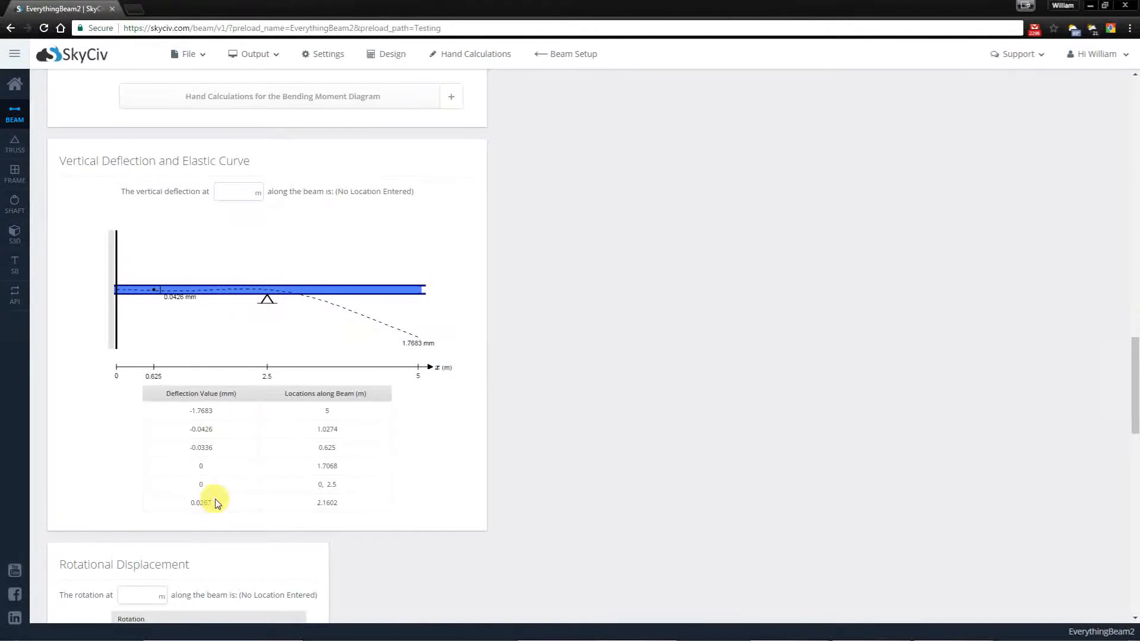
{"action": "mouse_move", "coordinate": [325, 513]}
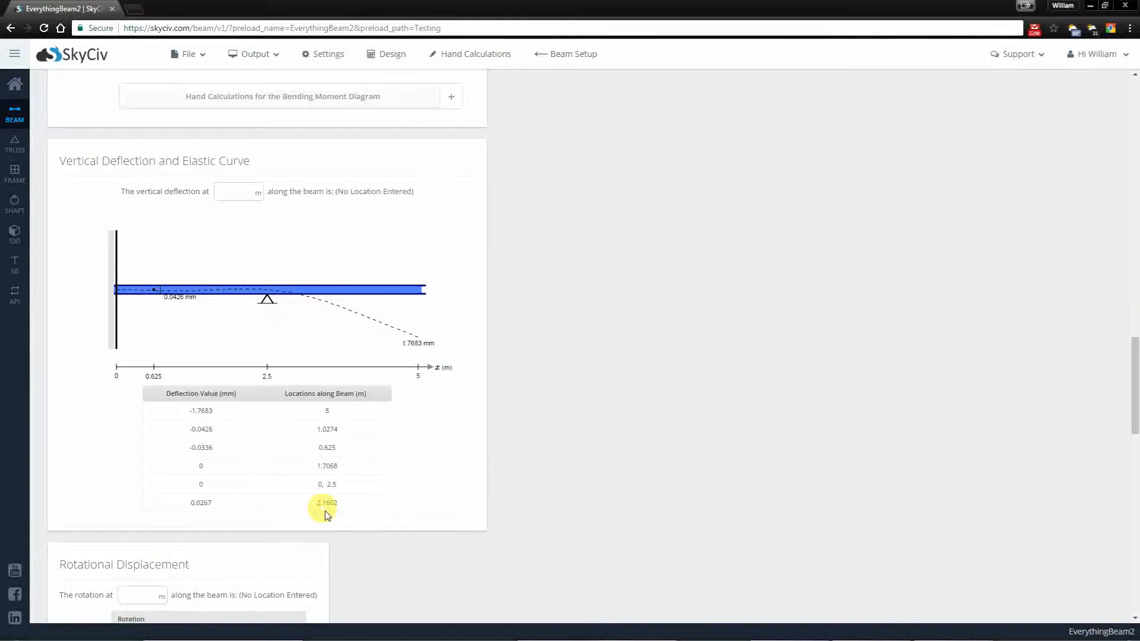
{"action": "mouse_move", "coordinate": [204, 295]}
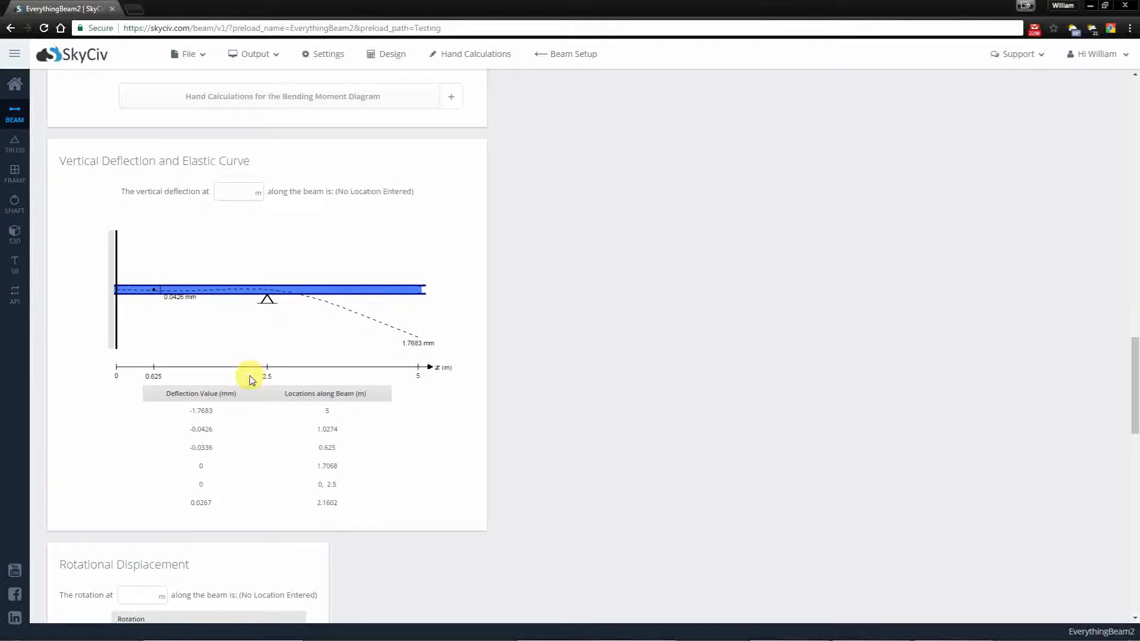
Step: Query the rotational displacement at 2.6 m, reading -0.0002 radians
{"action": "scroll", "scroll_direction": "down", "scroll_amount": 3}
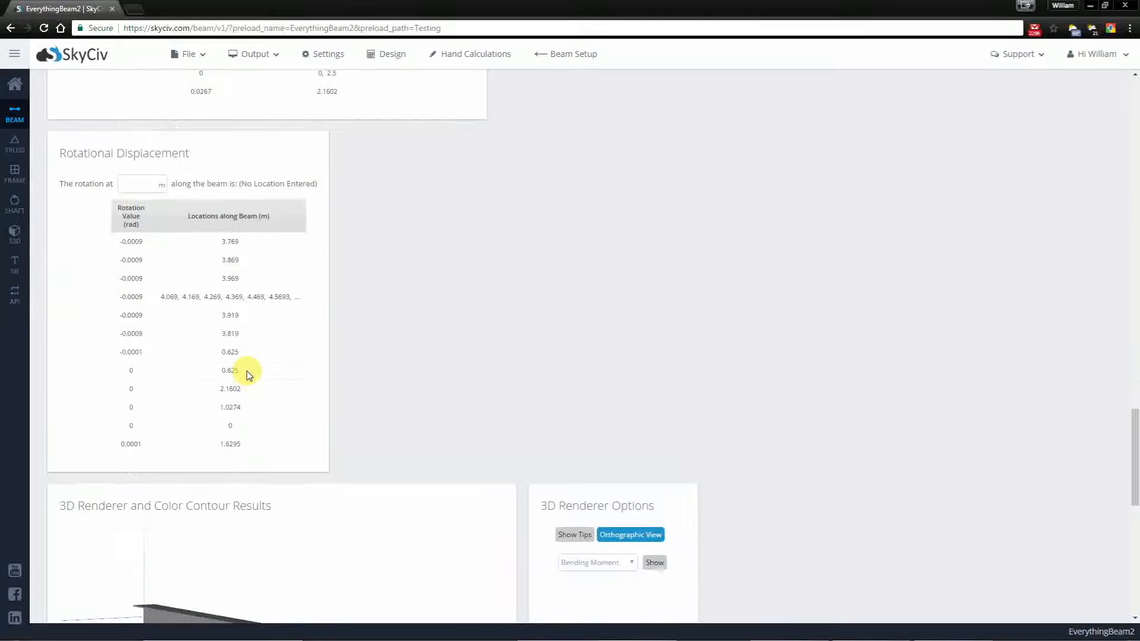
{"action": "scroll", "scroll_direction": "down", "scroll_amount": 3}
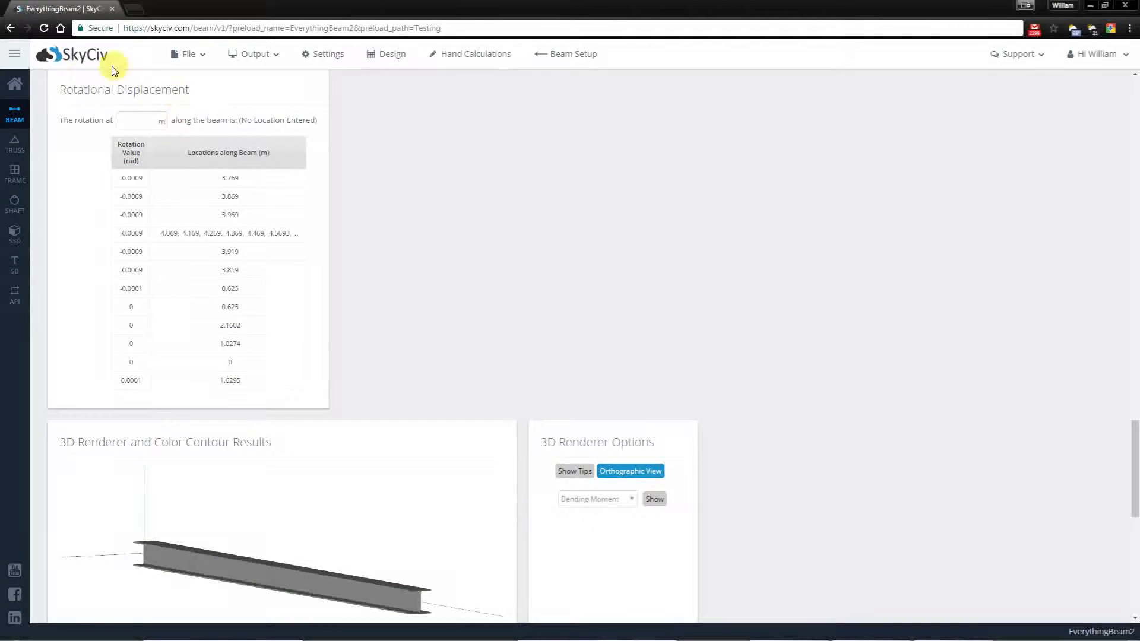
{"action": "mouse_move", "coordinate": [335, 276]}
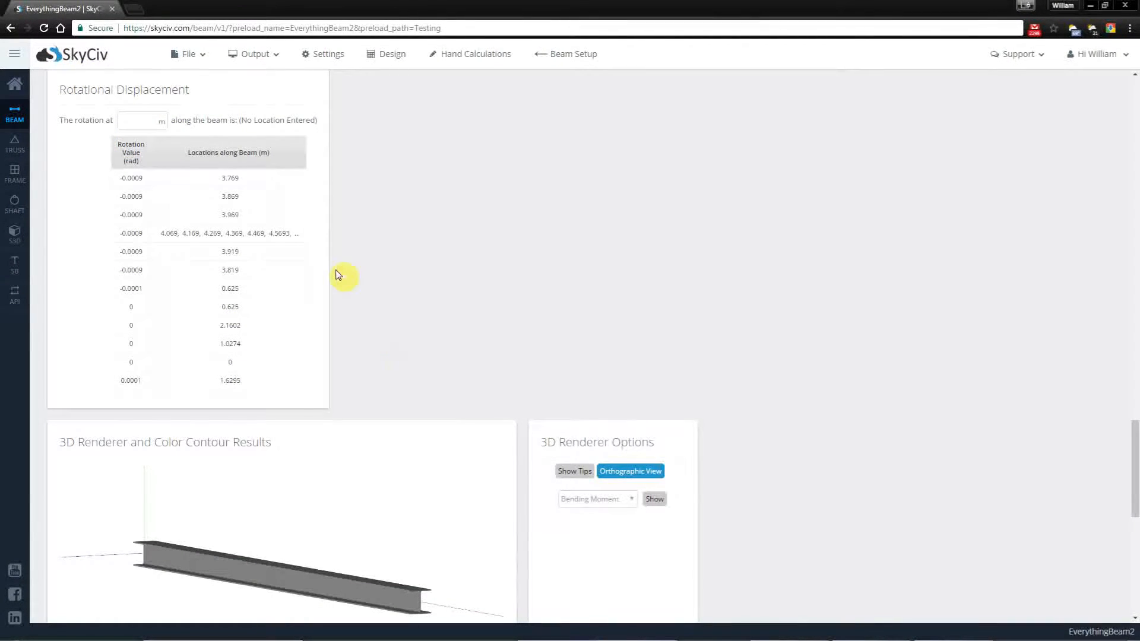
{"action": "mouse_move", "coordinate": [172, 215]}
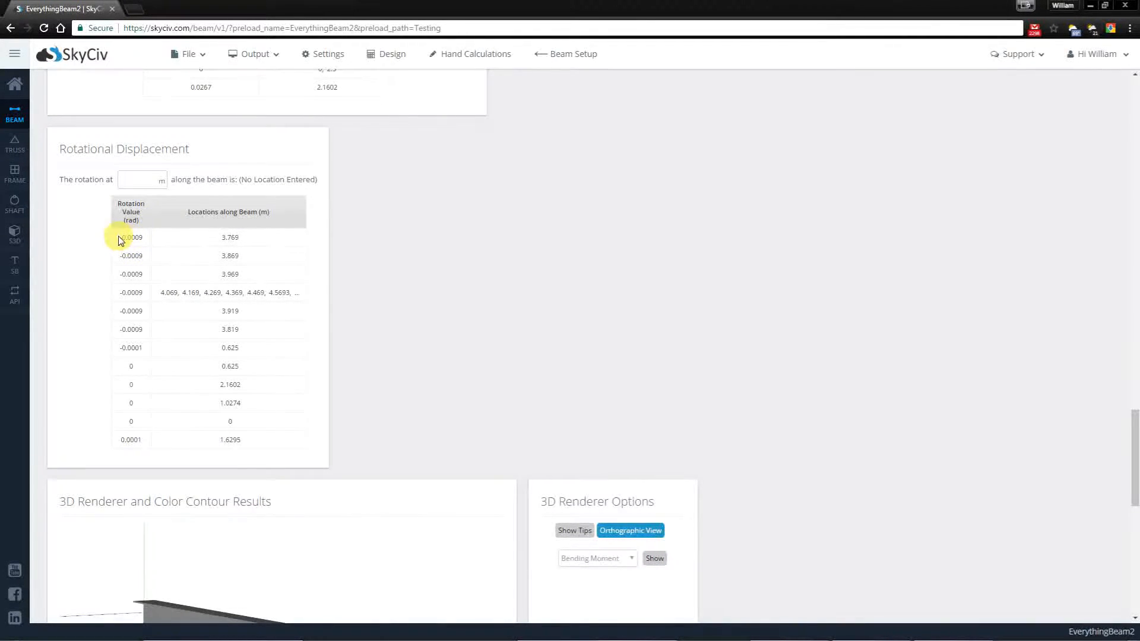
{"action": "mouse_move", "coordinate": [146, 444]}
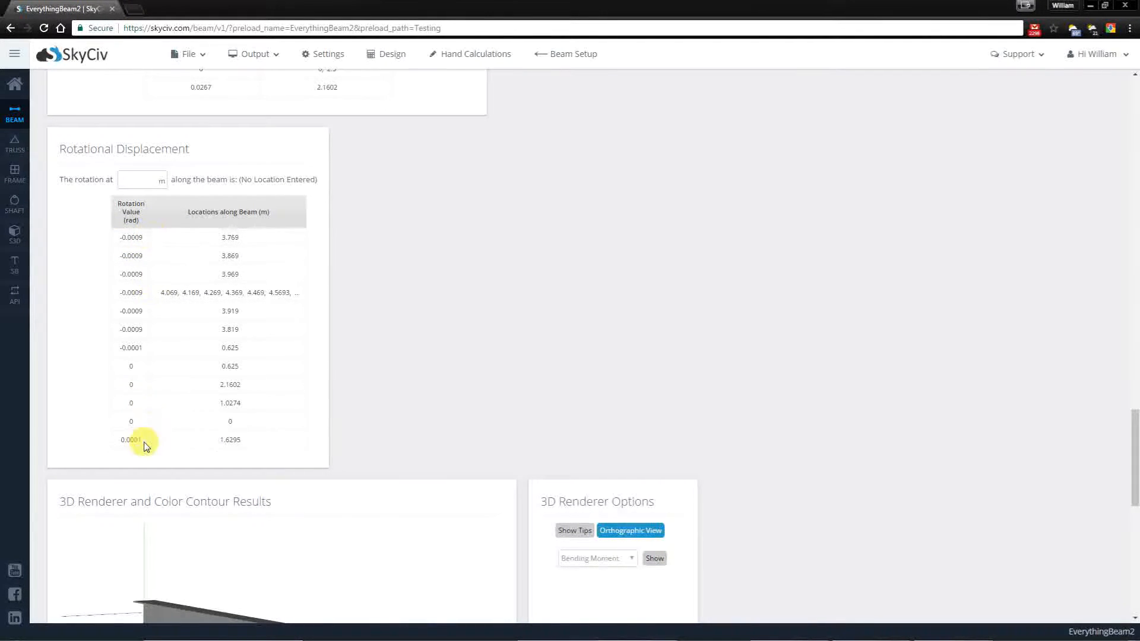
{"action": "mouse_move", "coordinate": [209, 375]}
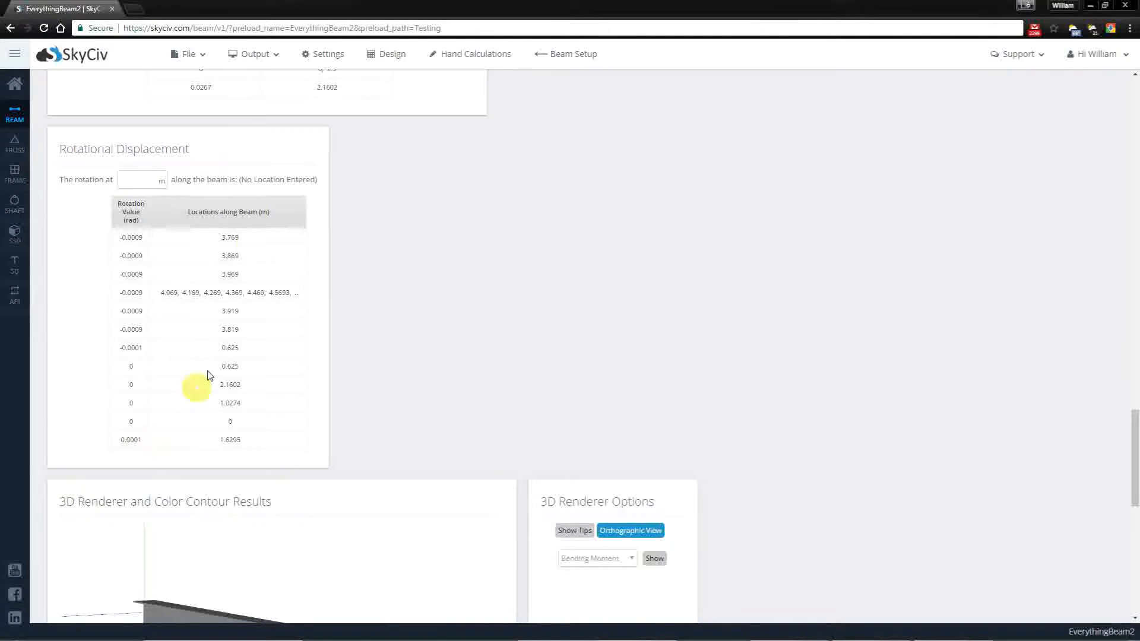
{"action": "mouse_move", "coordinate": [337, 373]}
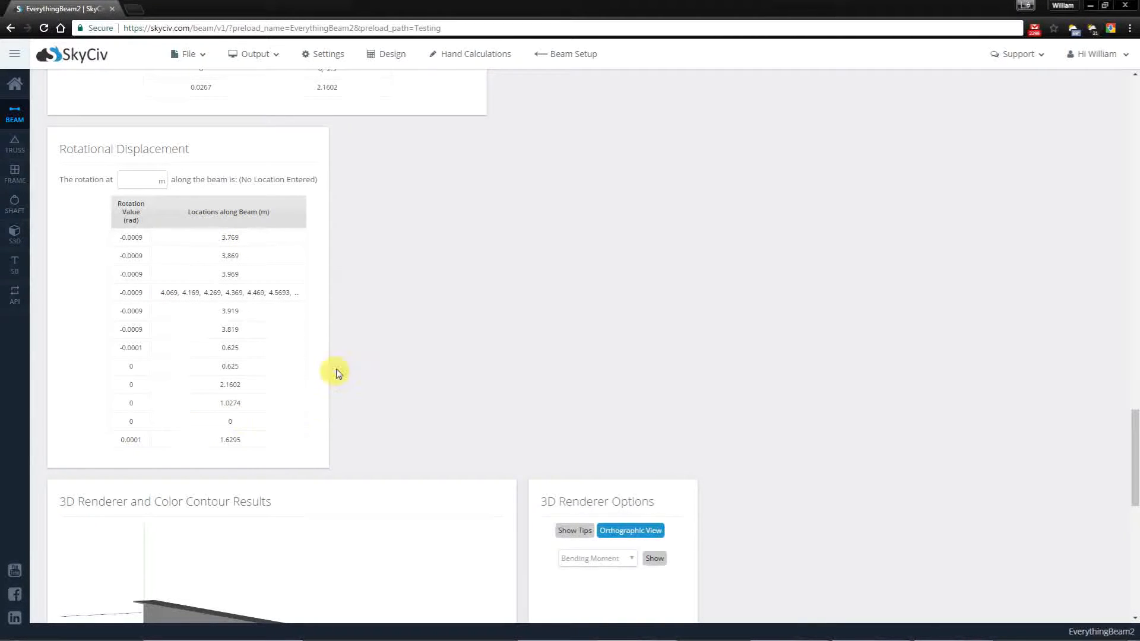
{"action": "left_click", "coordinate": [138, 179]}
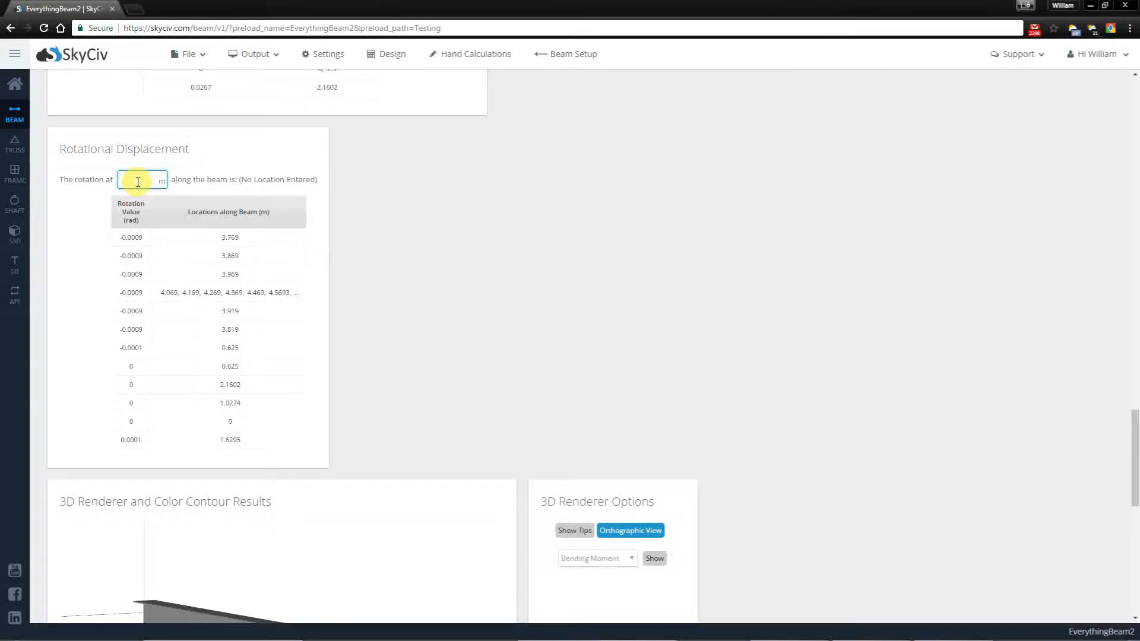
{"action": "type", "text": "2.6"}
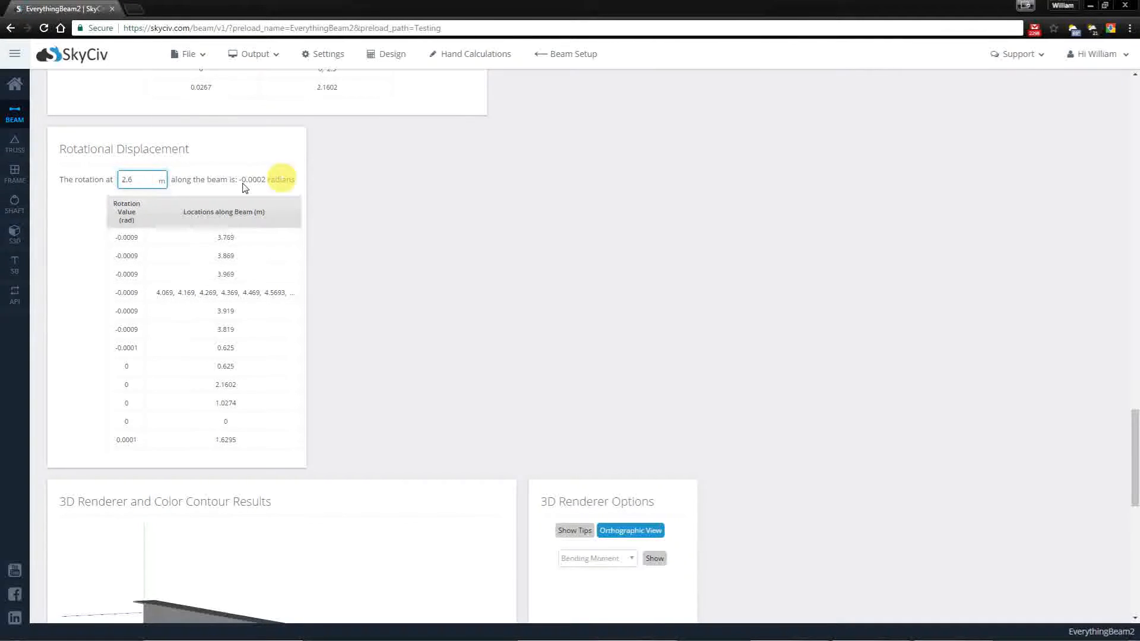
{"action": "mouse_move", "coordinate": [363, 216]}
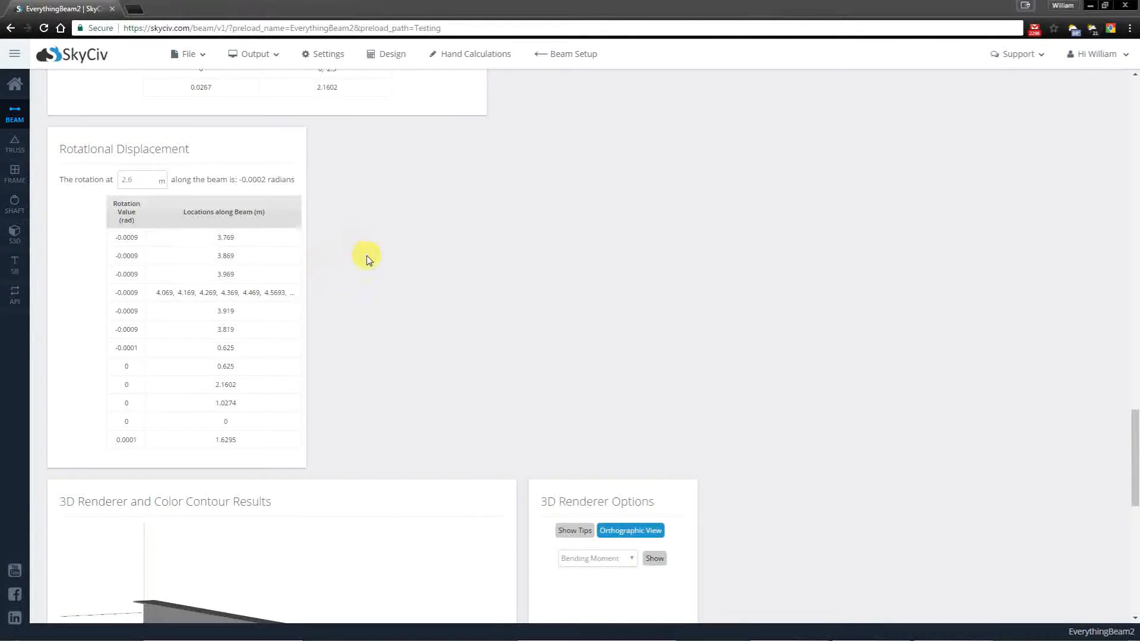
{"action": "mouse_move", "coordinate": [475, 278]}
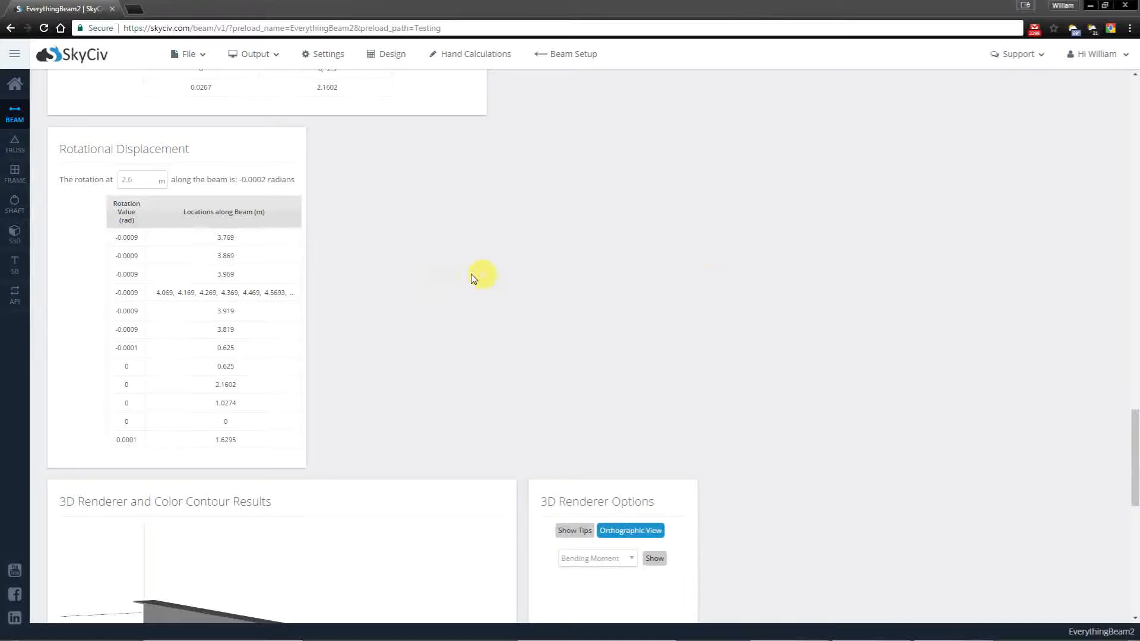
{"action": "scroll", "scroll_direction": "down", "scroll_amount": 3}
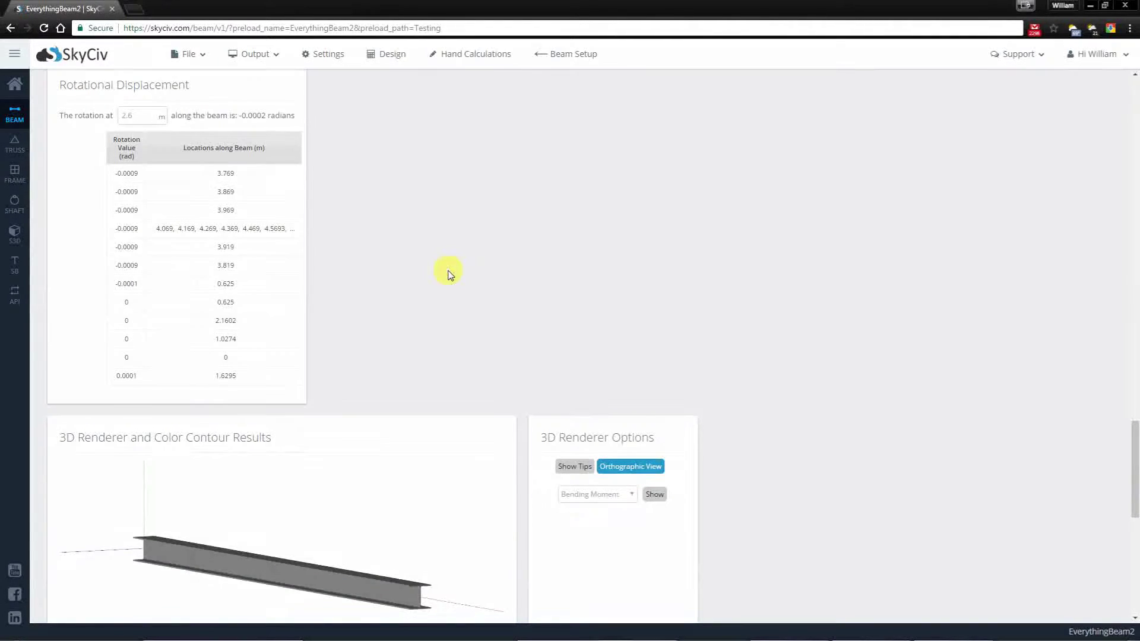
Step: Rotate the 3D beam render and show the 3D renderer navigation tips
{"action": "scroll", "scroll_direction": "down", "scroll_amount": 3}
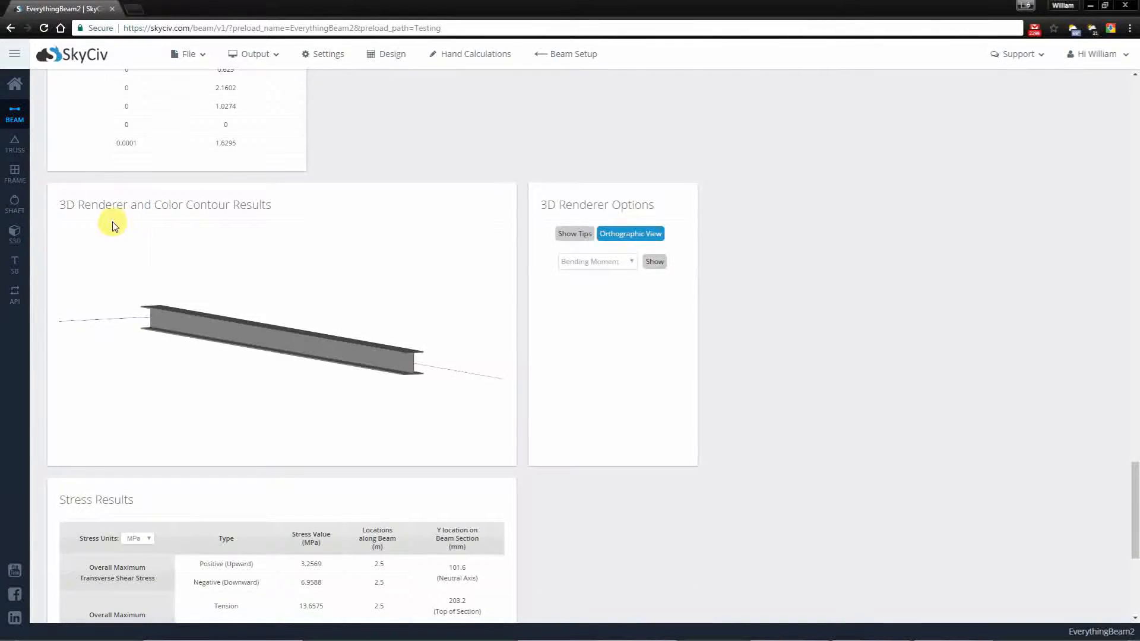
{"action": "mouse_move", "coordinate": [399, 310]}
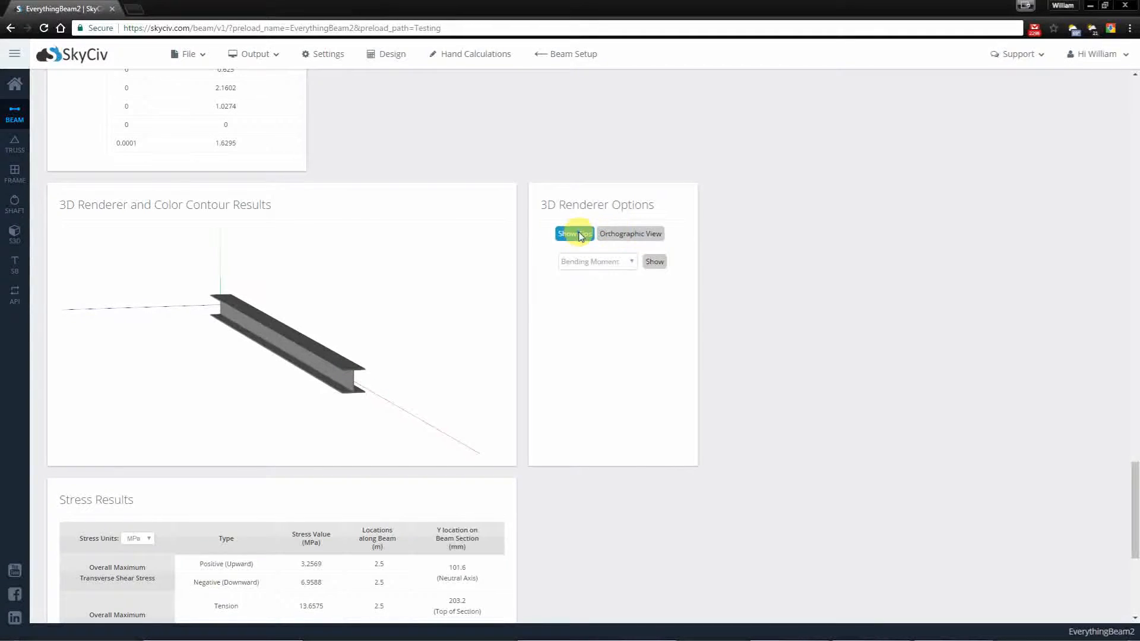
{"action": "left_click", "coordinate": [573, 232]}
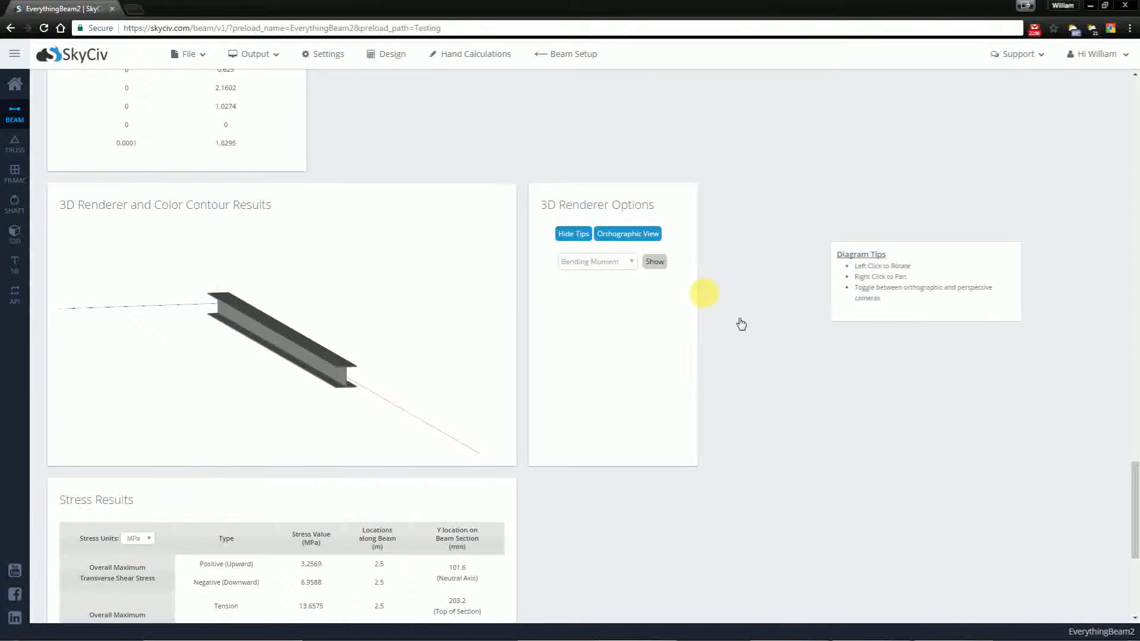
{"action": "scroll", "scroll_direction": "down", "scroll_amount": 3}
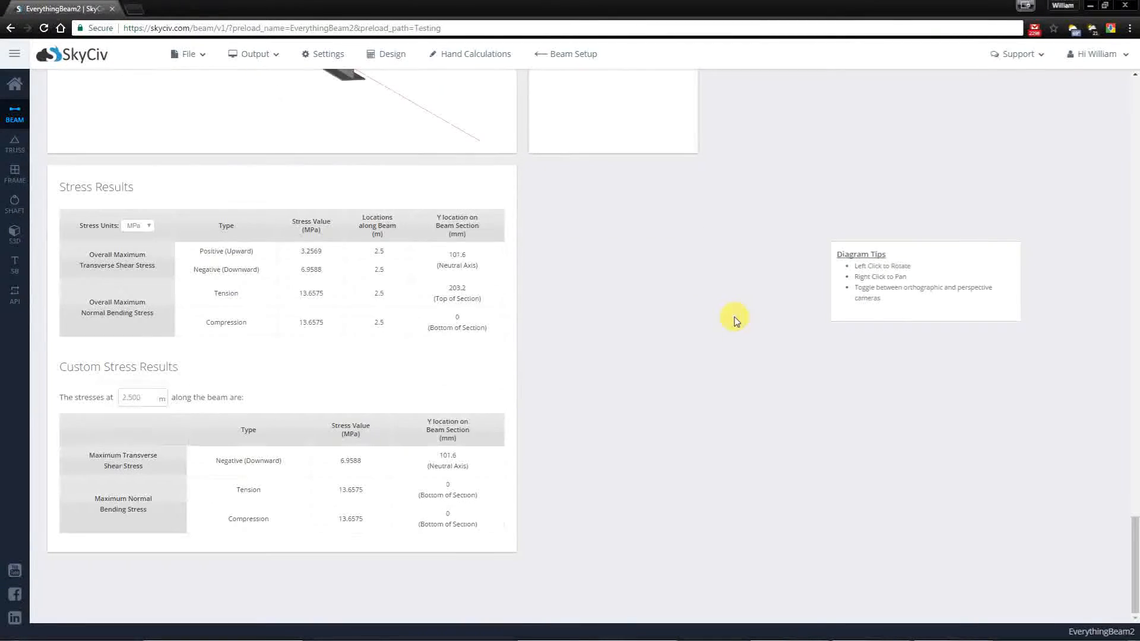
{"action": "mouse_move", "coordinate": [69, 453]}
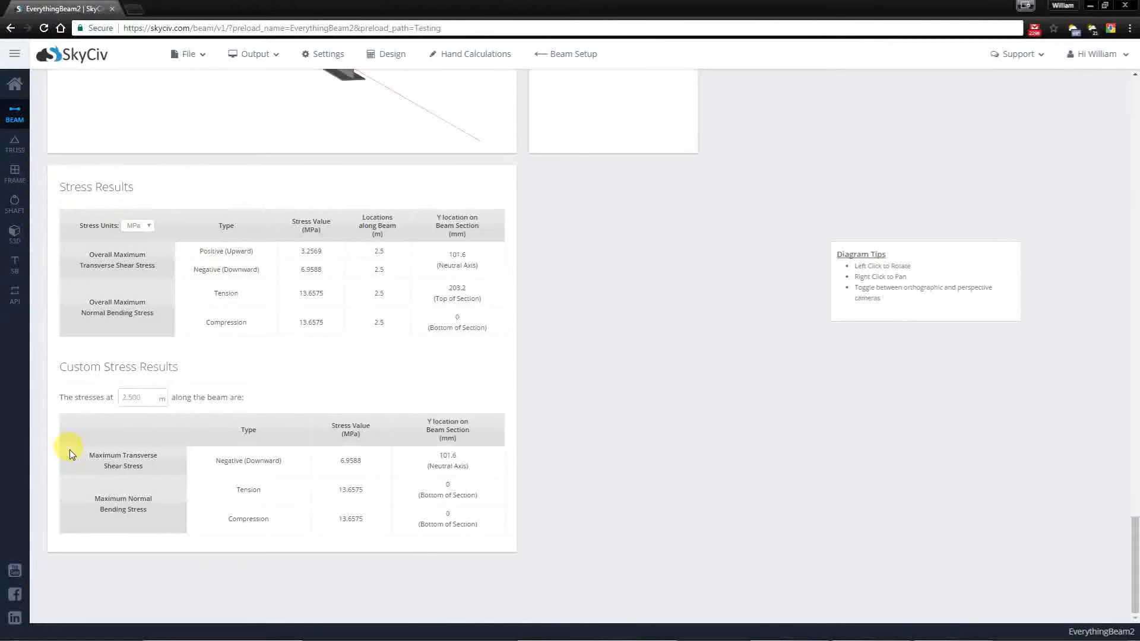
{"action": "mouse_move", "coordinate": [385, 344]}
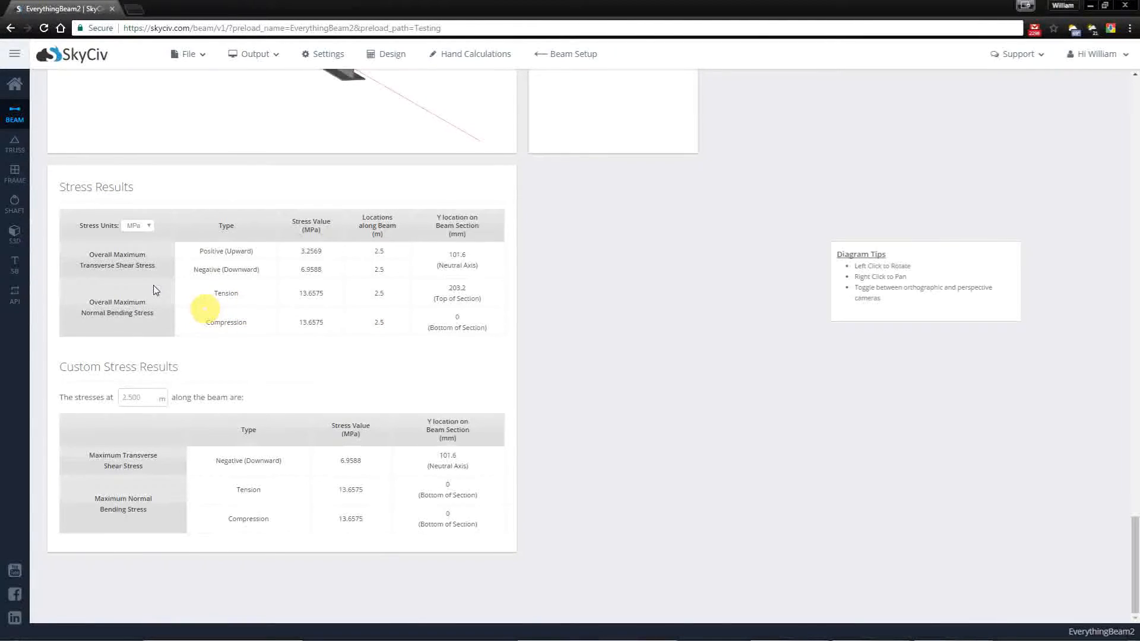
{"action": "mouse_move", "coordinate": [116, 266]}
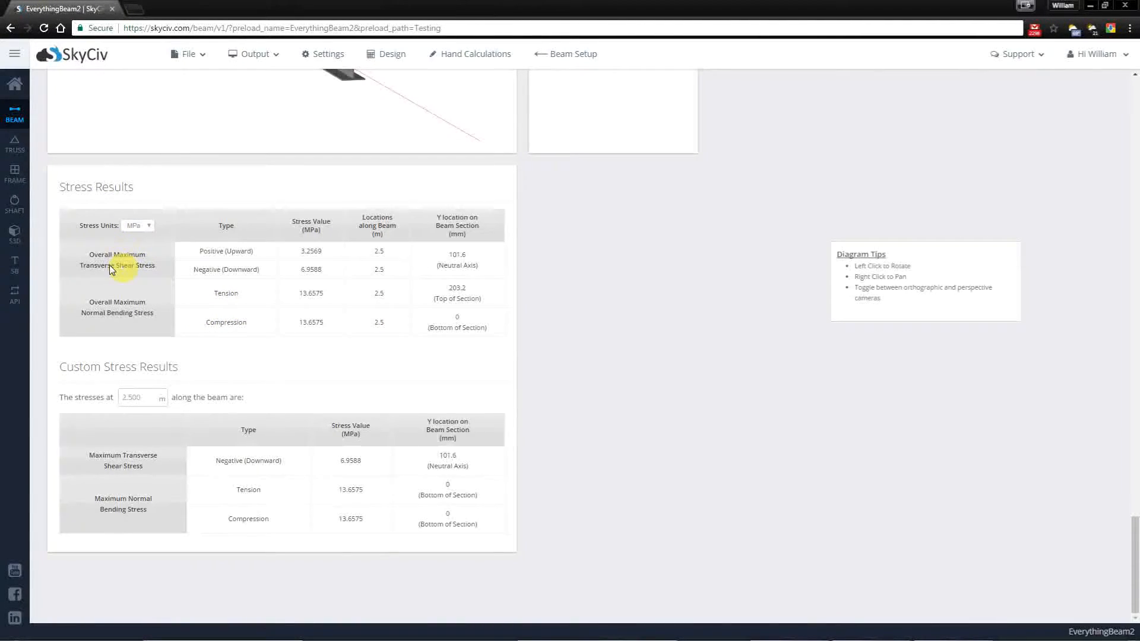
{"action": "mouse_move", "coordinate": [151, 266]}
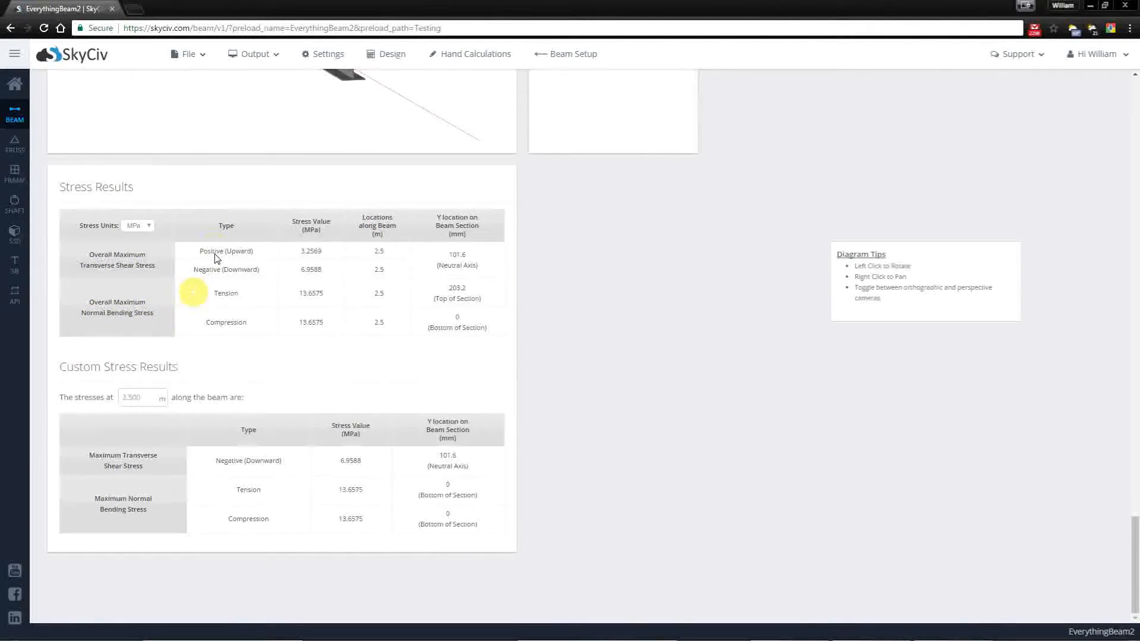
{"action": "mouse_move", "coordinate": [201, 253]}
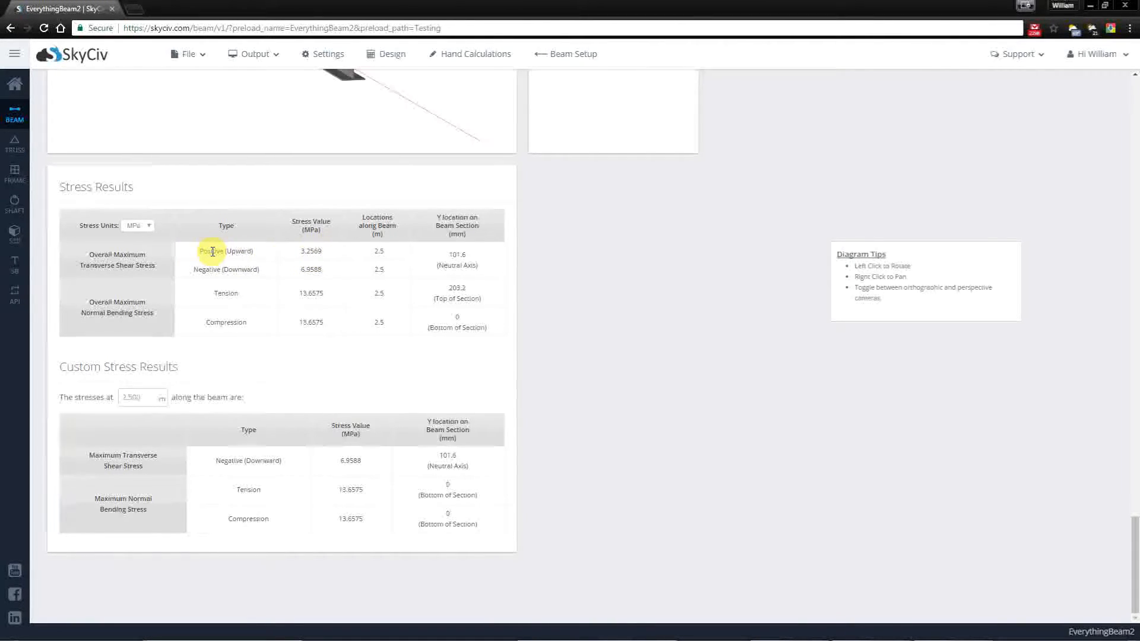
{"action": "mouse_move", "coordinate": [266, 273]}
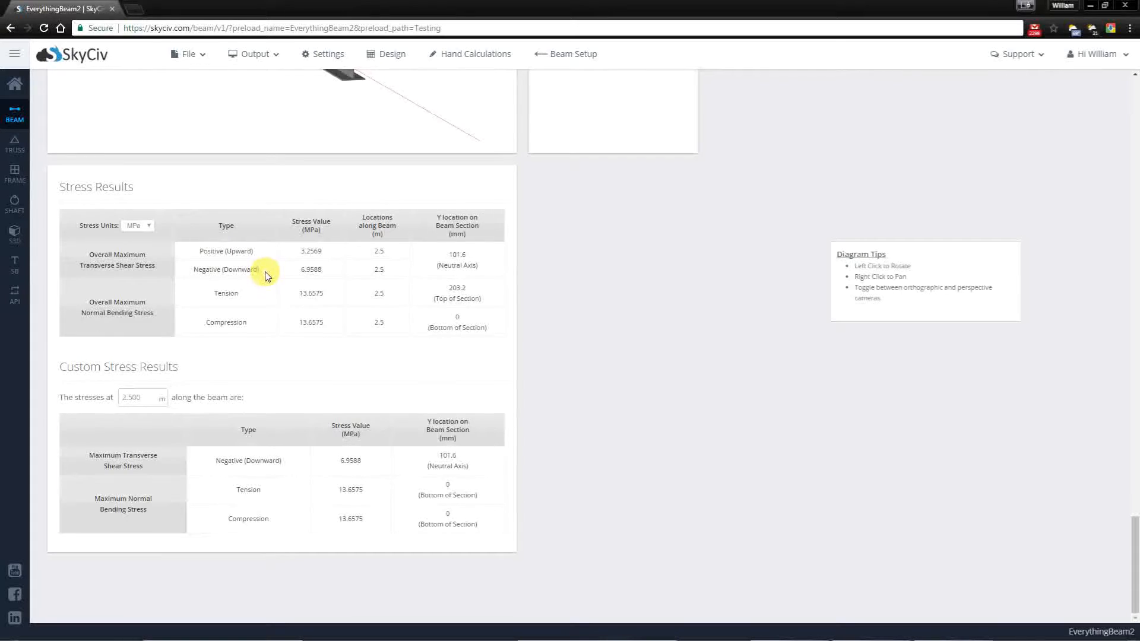
{"action": "mouse_move", "coordinate": [261, 250]}
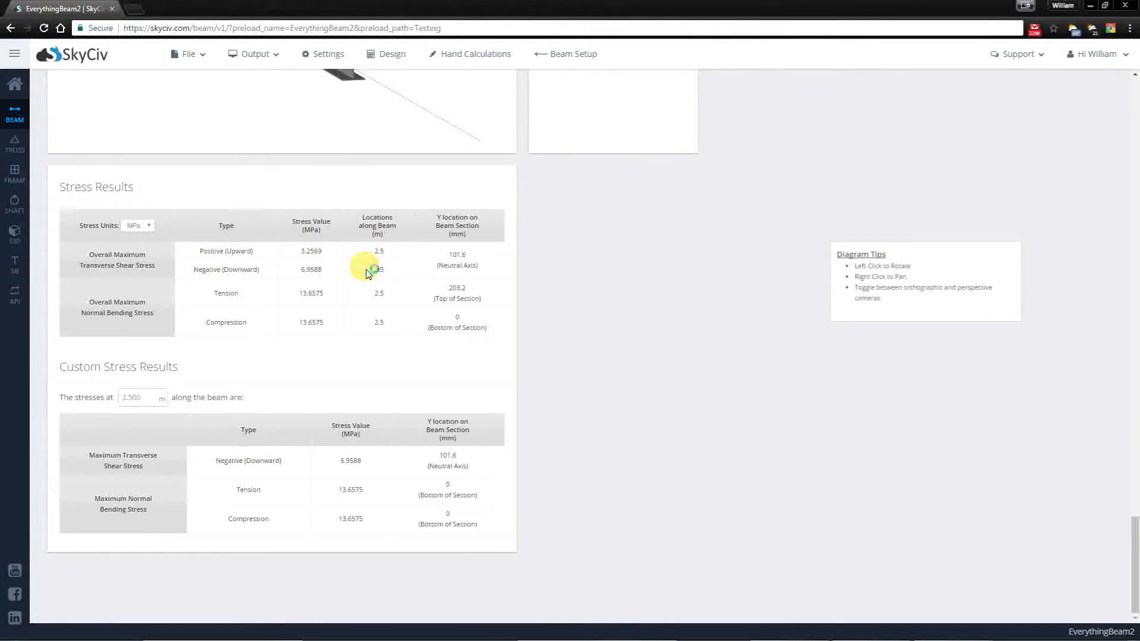
{"action": "mouse_move", "coordinate": [333, 263]}
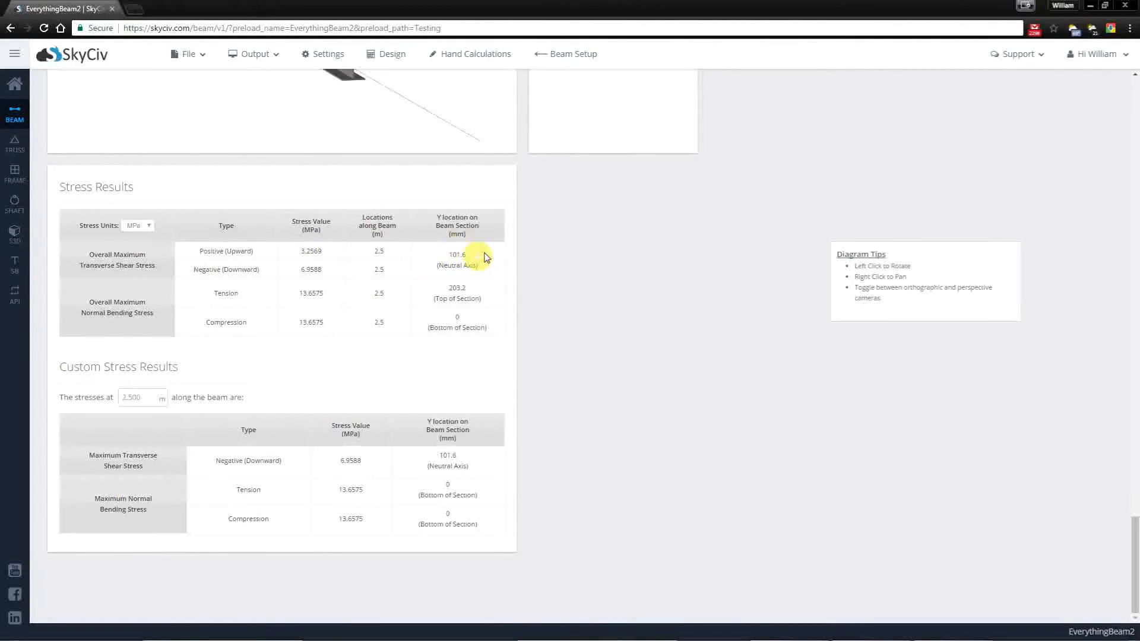
{"action": "mouse_move", "coordinate": [367, 263]}
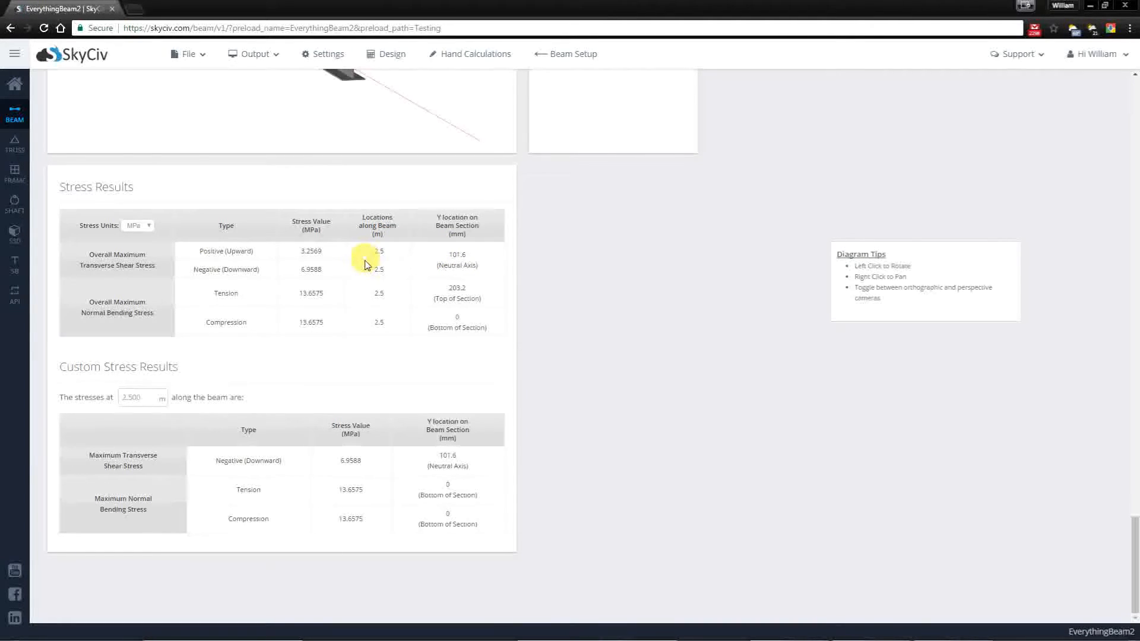
{"action": "mouse_move", "coordinate": [377, 247]}
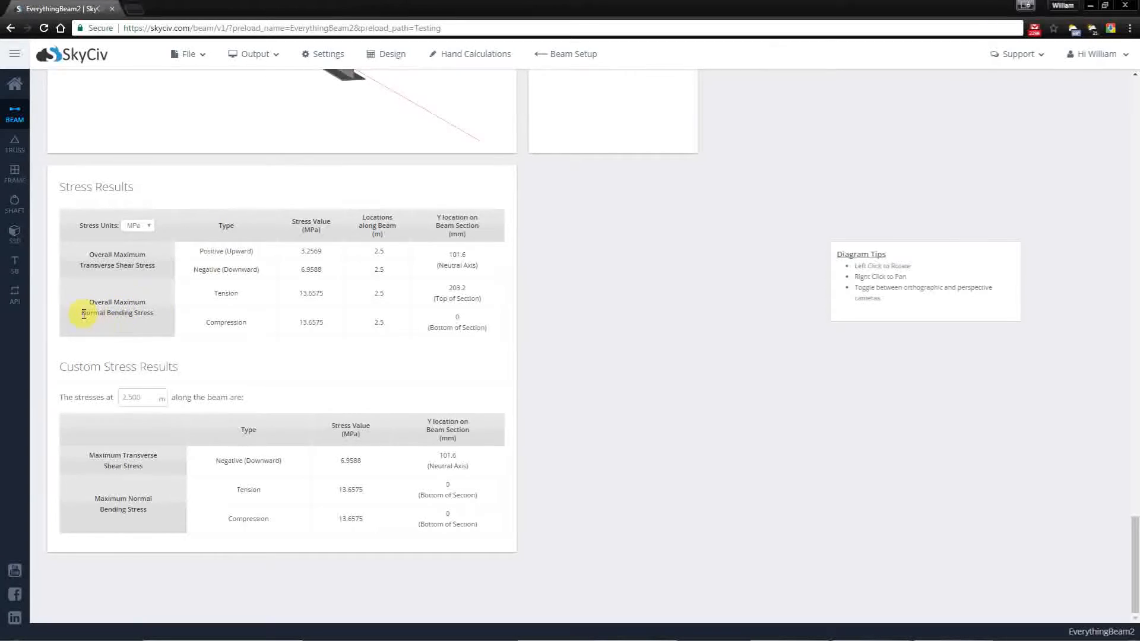
{"action": "mouse_move", "coordinate": [171, 323]}
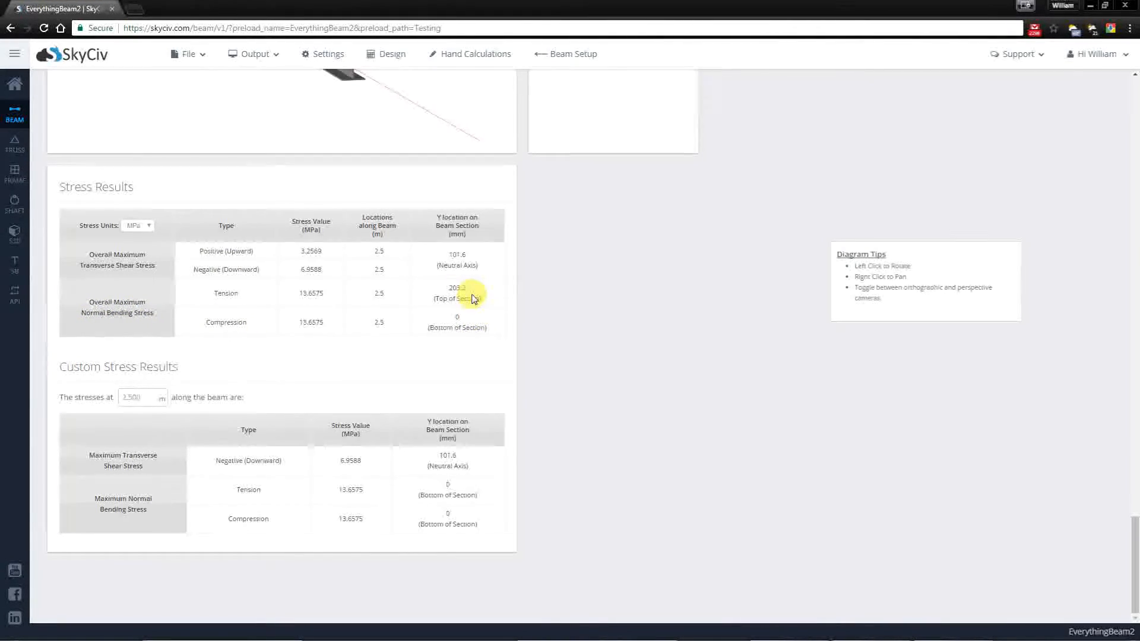
{"action": "mouse_move", "coordinate": [214, 299]}
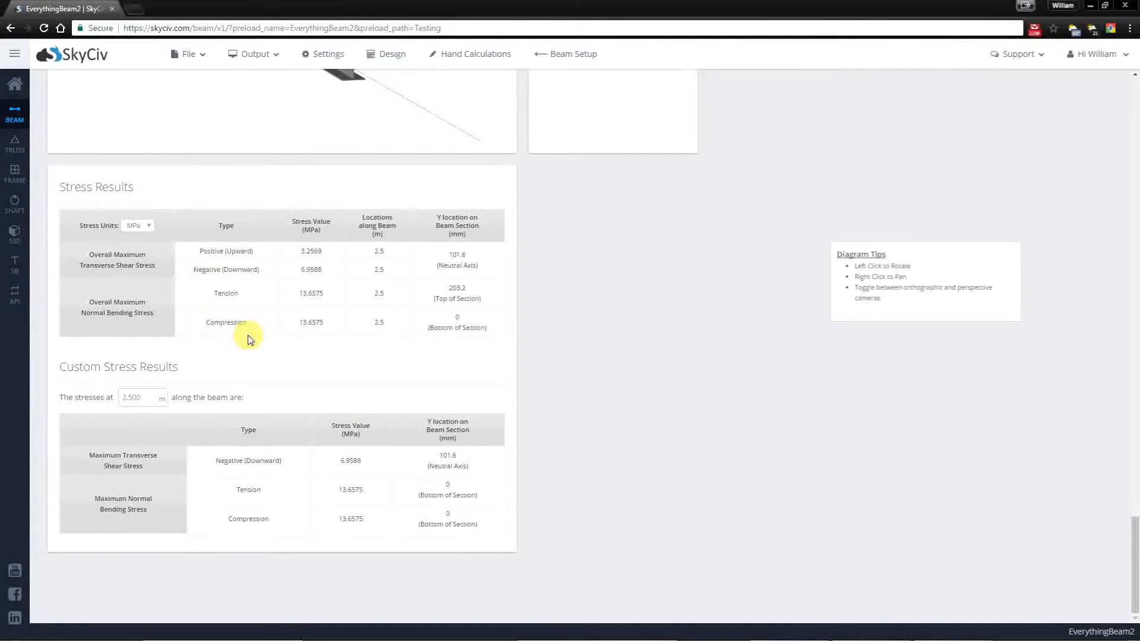
{"action": "mouse_move", "coordinate": [291, 323]}
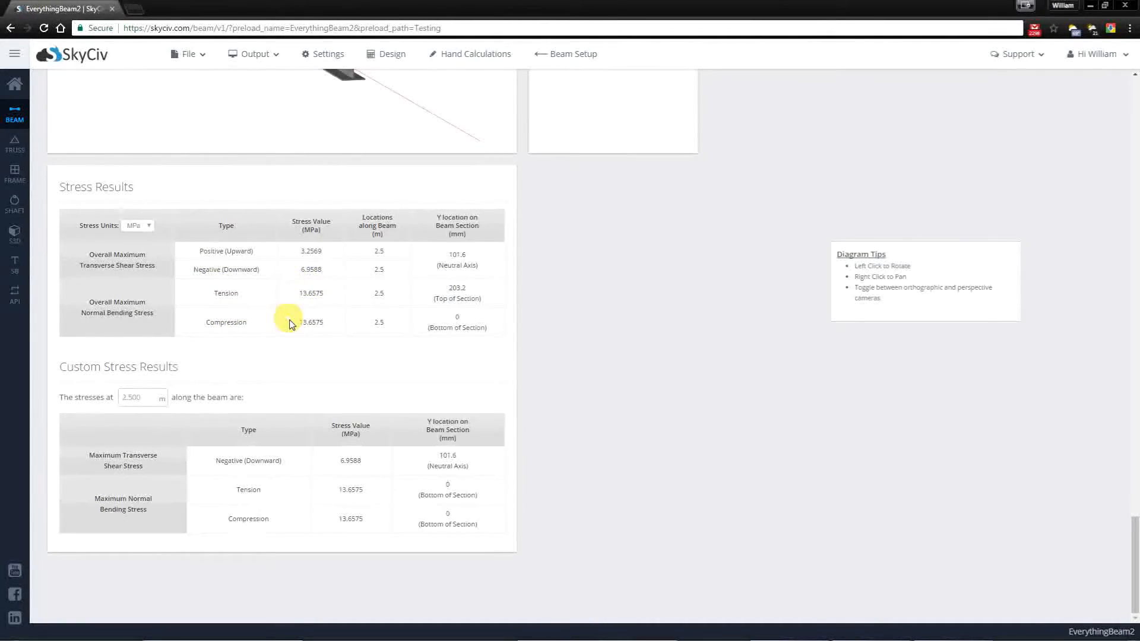
{"action": "mouse_move", "coordinate": [419, 302]}
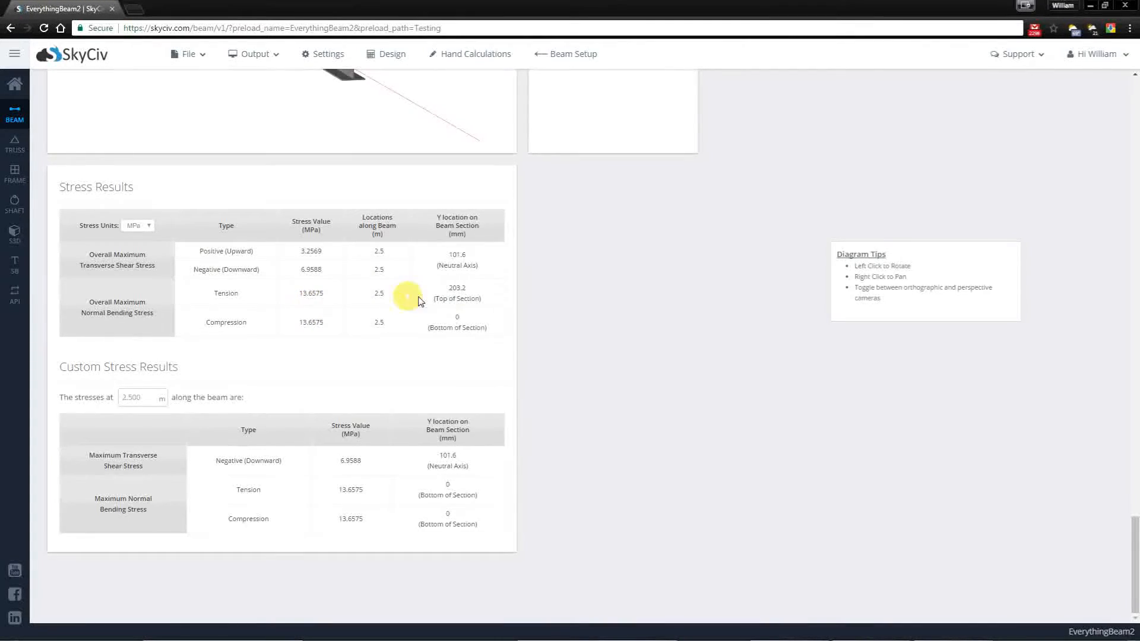
{"action": "mouse_move", "coordinate": [466, 330]}
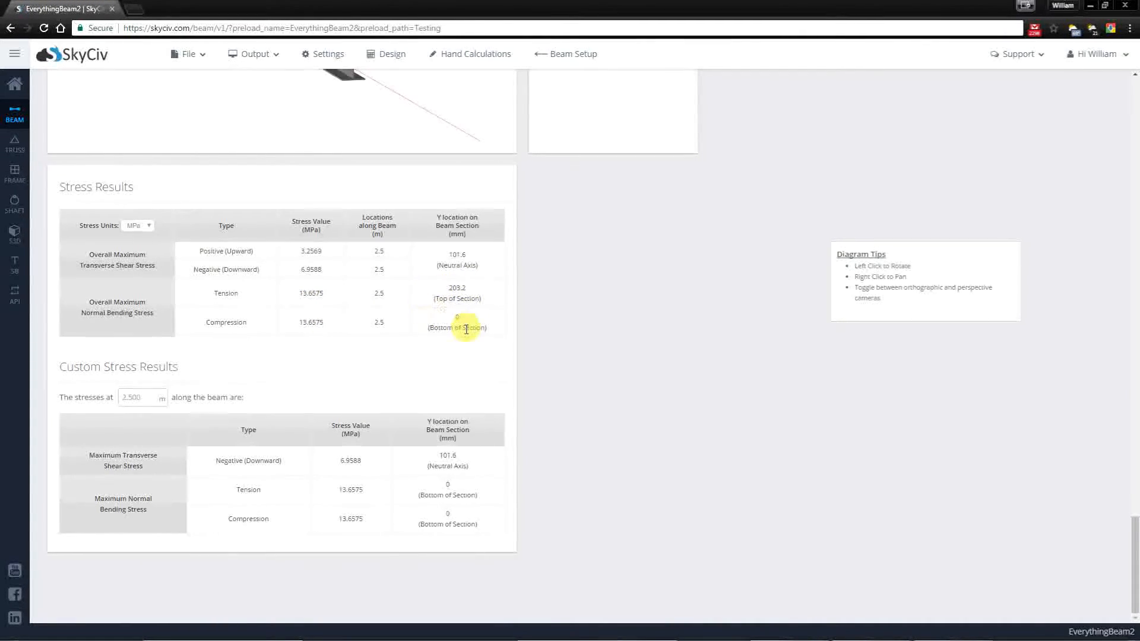
{"action": "mouse_move", "coordinate": [458, 329]}
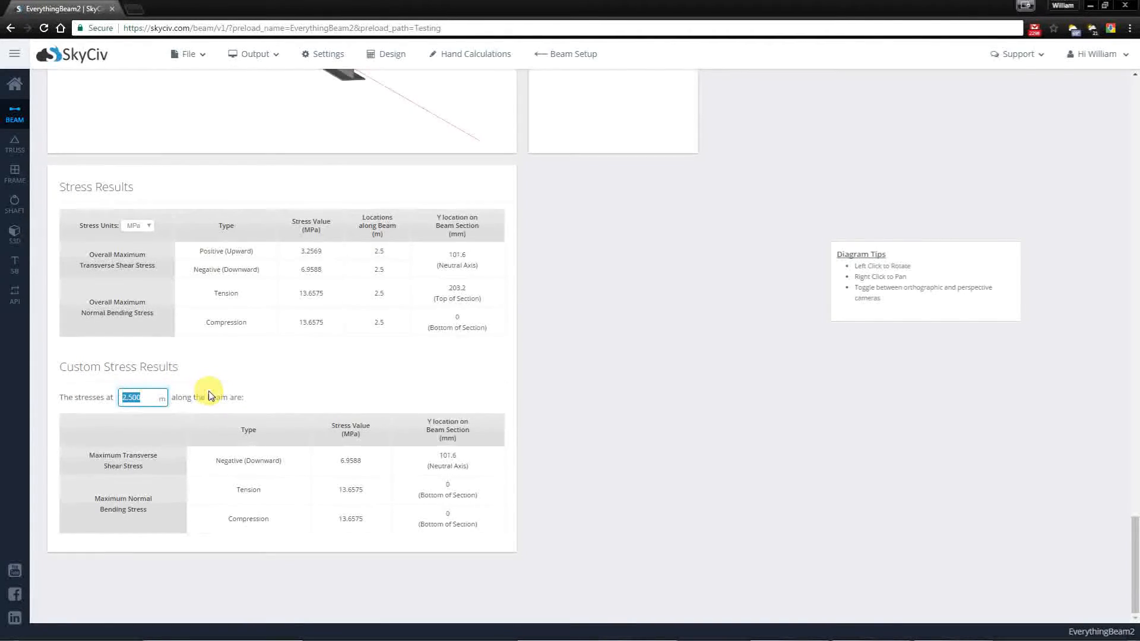
Step: Query custom stresses at 2.6 m: 2.68 MPa shear and 12.7705 MPa bending
{"action": "type", "text": "2.6"}
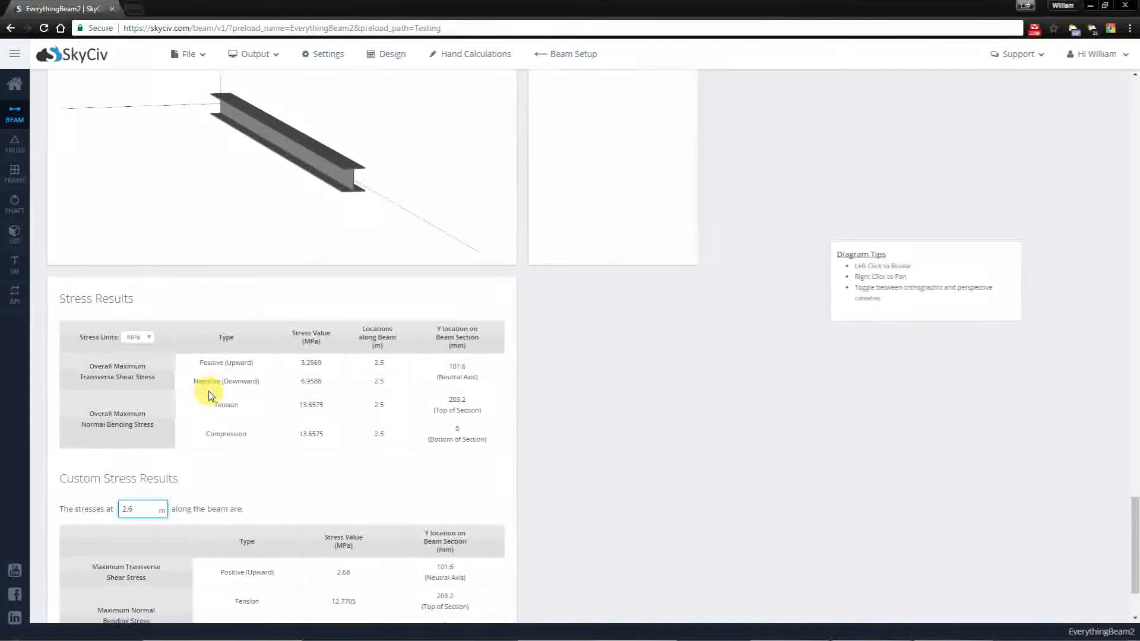
{"action": "mouse_move", "coordinate": [259, 470]}
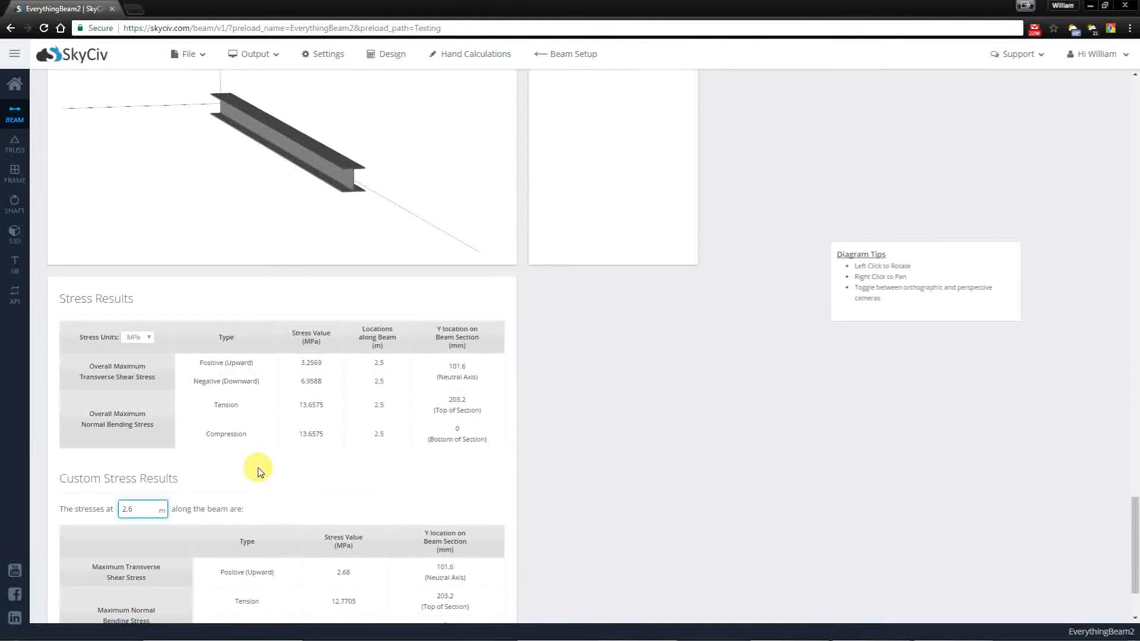
{"action": "scroll", "scroll_direction": "down", "scroll_amount": 3}
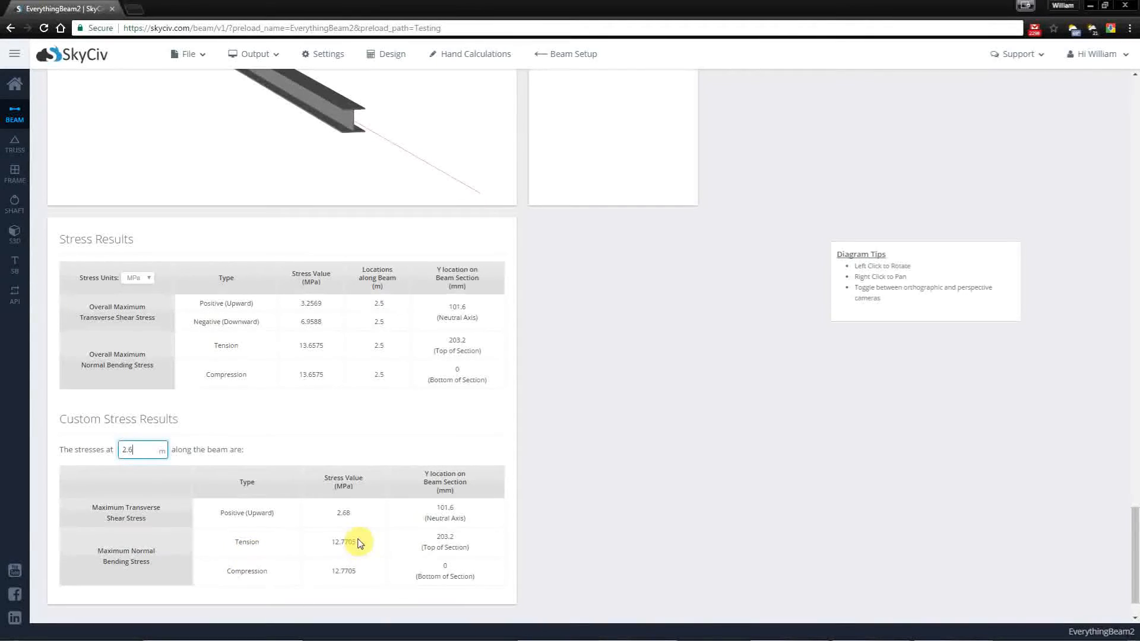
{"action": "mouse_move", "coordinate": [343, 586]}
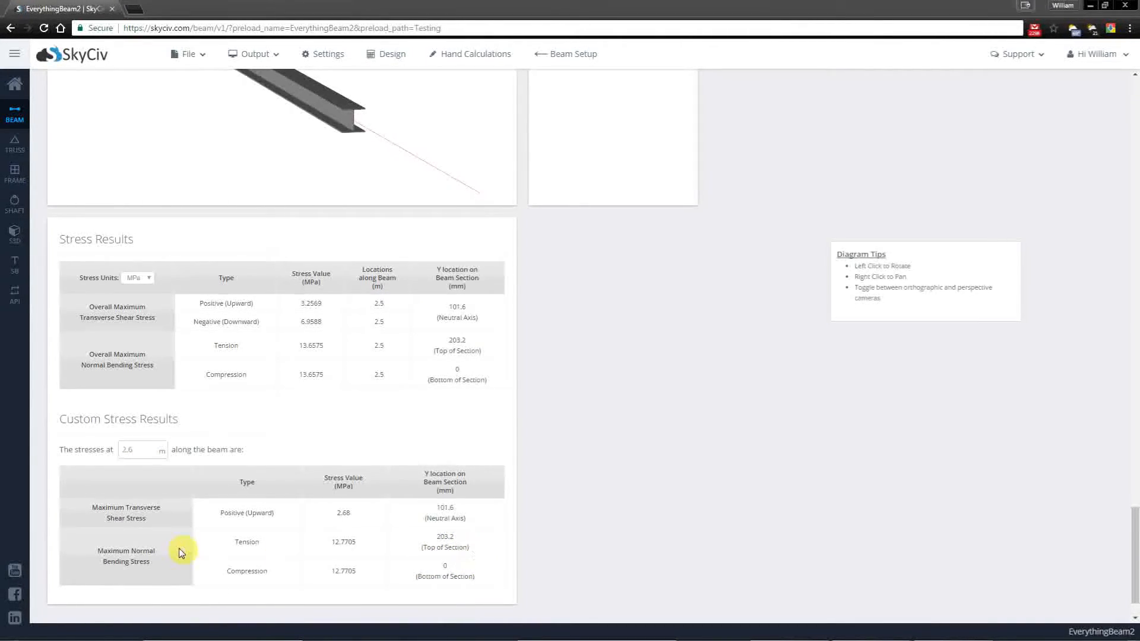
{"action": "mouse_move", "coordinate": [263, 514]}
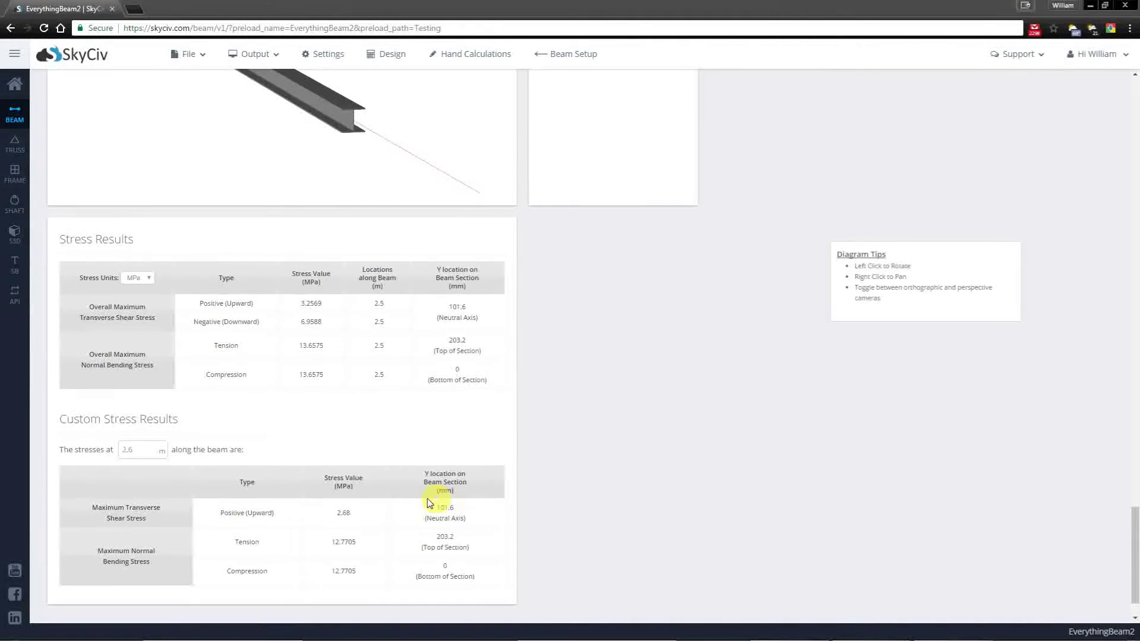
{"action": "mouse_move", "coordinate": [355, 502]}
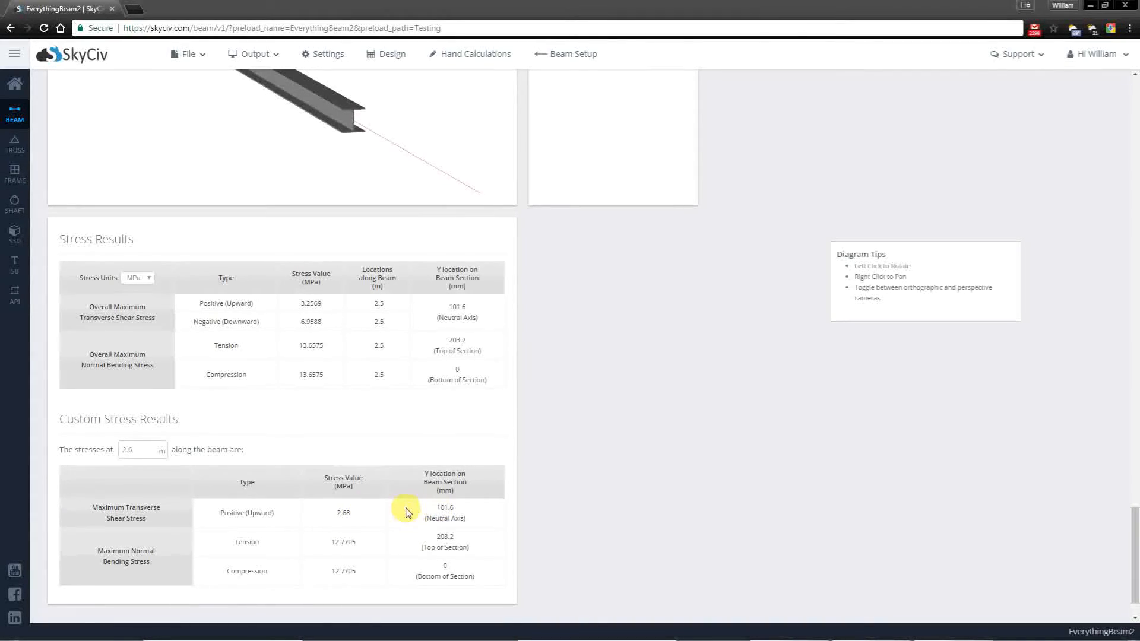
{"action": "mouse_move", "coordinate": [466, 521]}
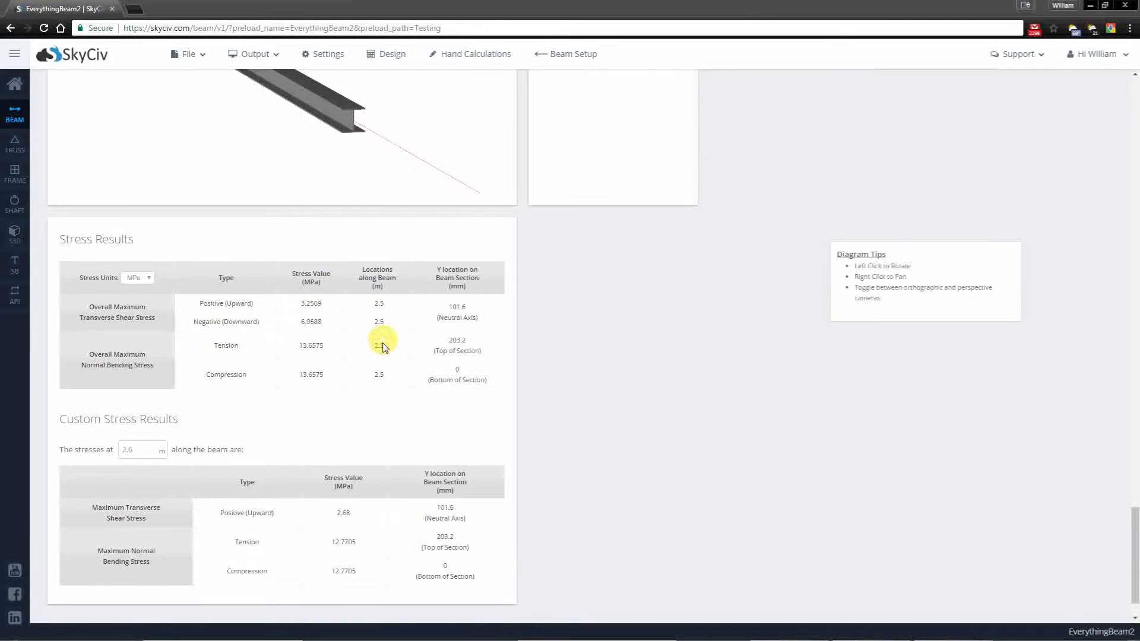
{"action": "mouse_move", "coordinate": [1066, 535]}
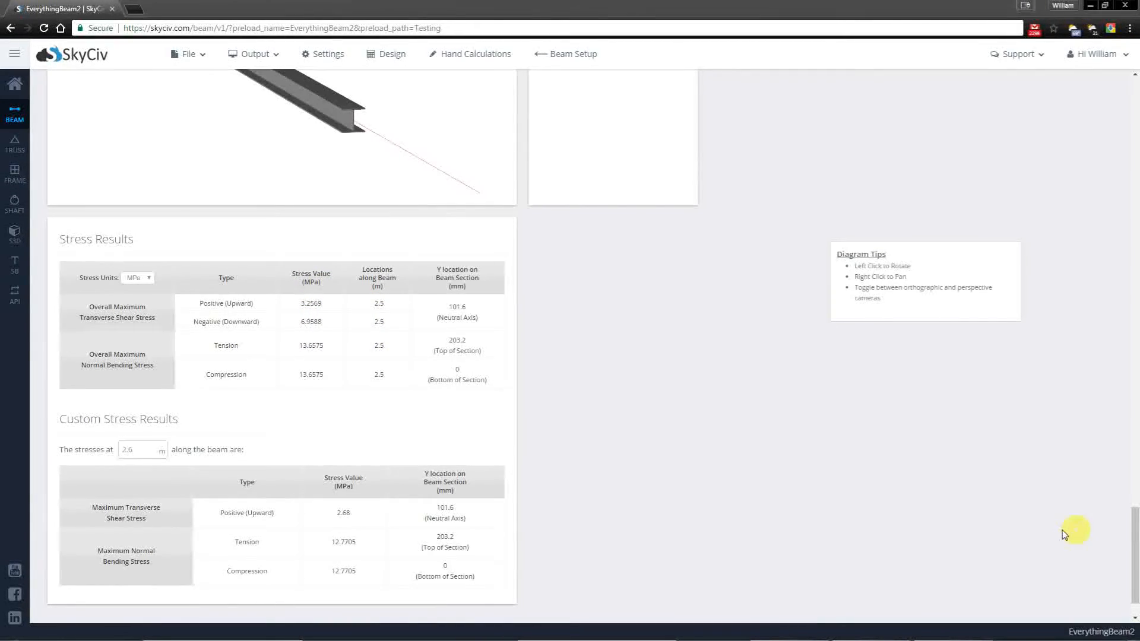
{"action": "scroll", "scroll_direction": "down", "scroll_amount": 3}
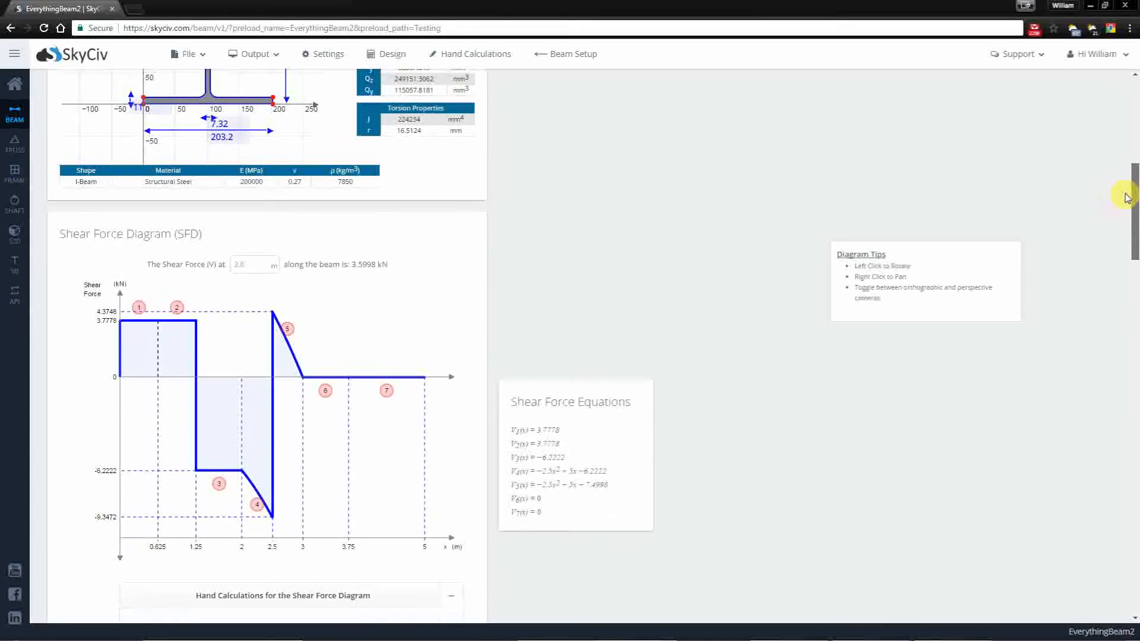
{"action": "scroll", "scroll_direction": "down", "scroll_amount": 3}
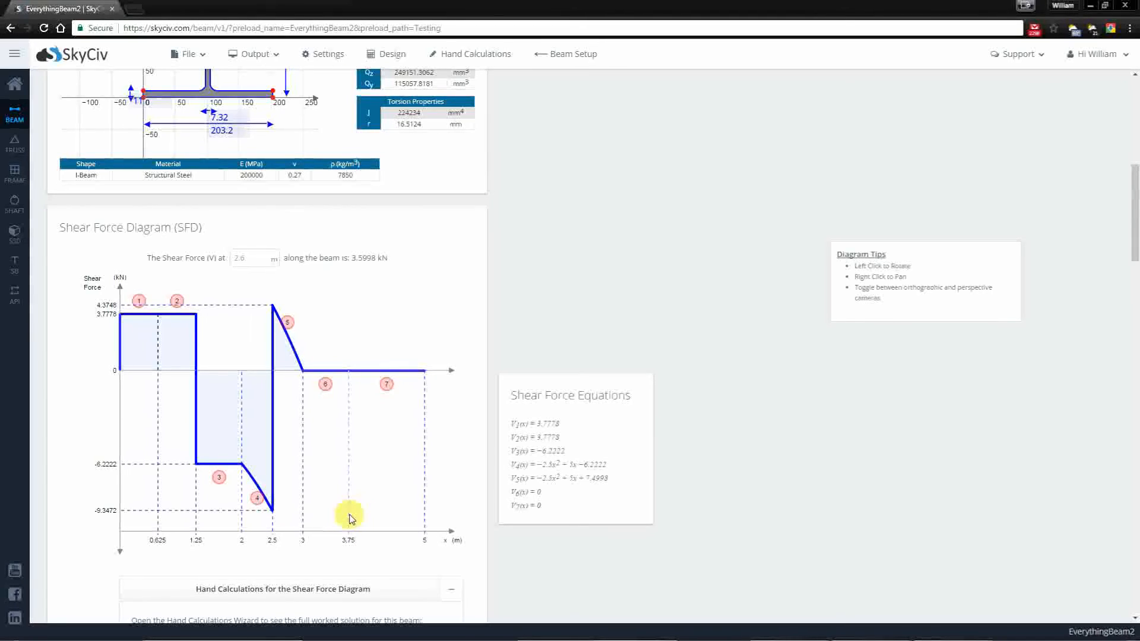
{"action": "mouse_move", "coordinate": [379, 494]}
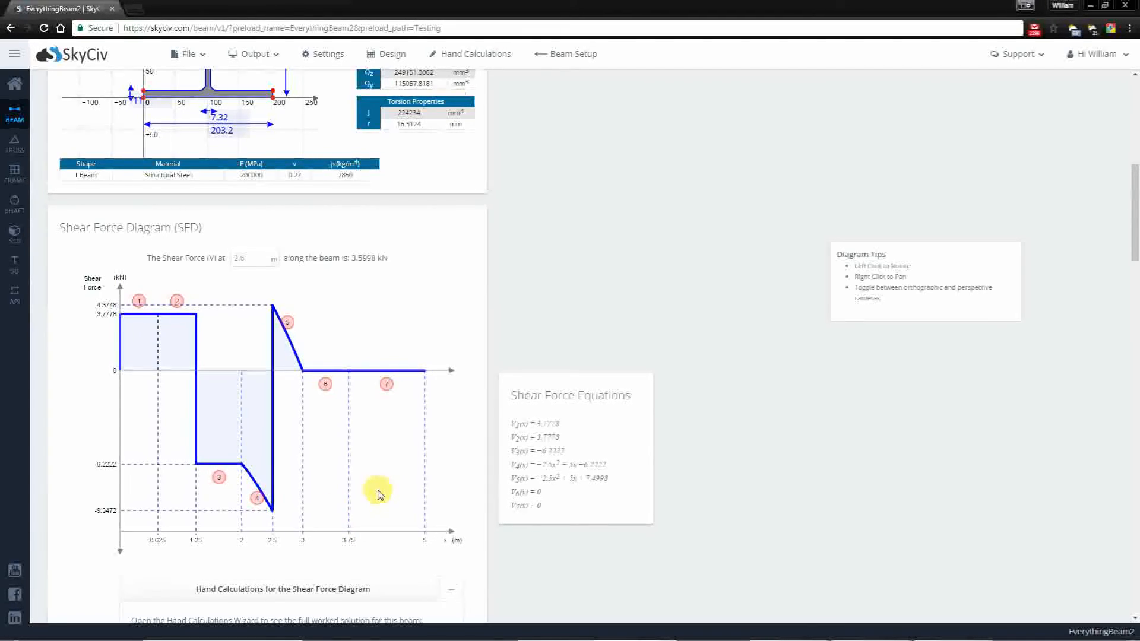
{"action": "scroll", "scroll_direction": "down", "scroll_amount": 3}
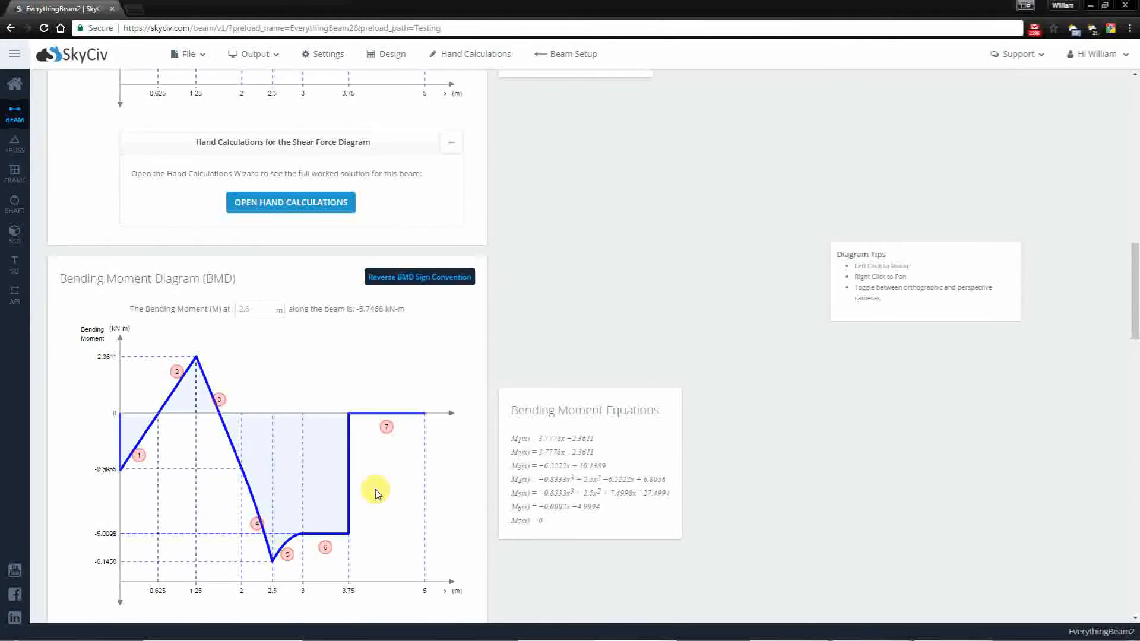
{"action": "scroll", "scroll_direction": "down", "scroll_amount": 3}
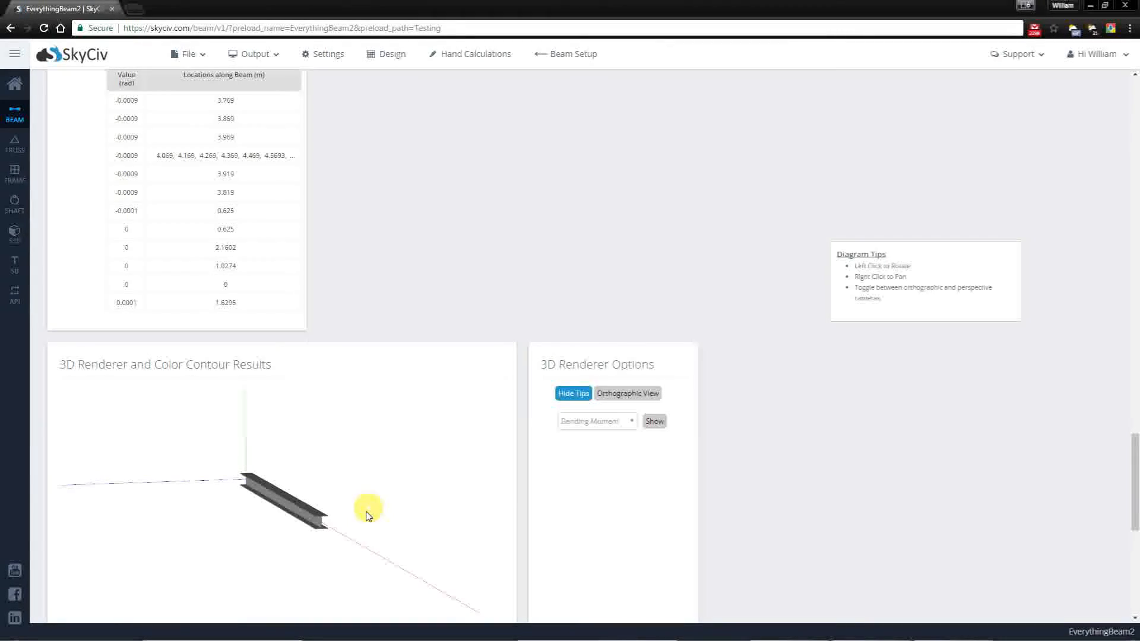
{"action": "scroll", "scroll_direction": "down", "scroll_amount": 3}
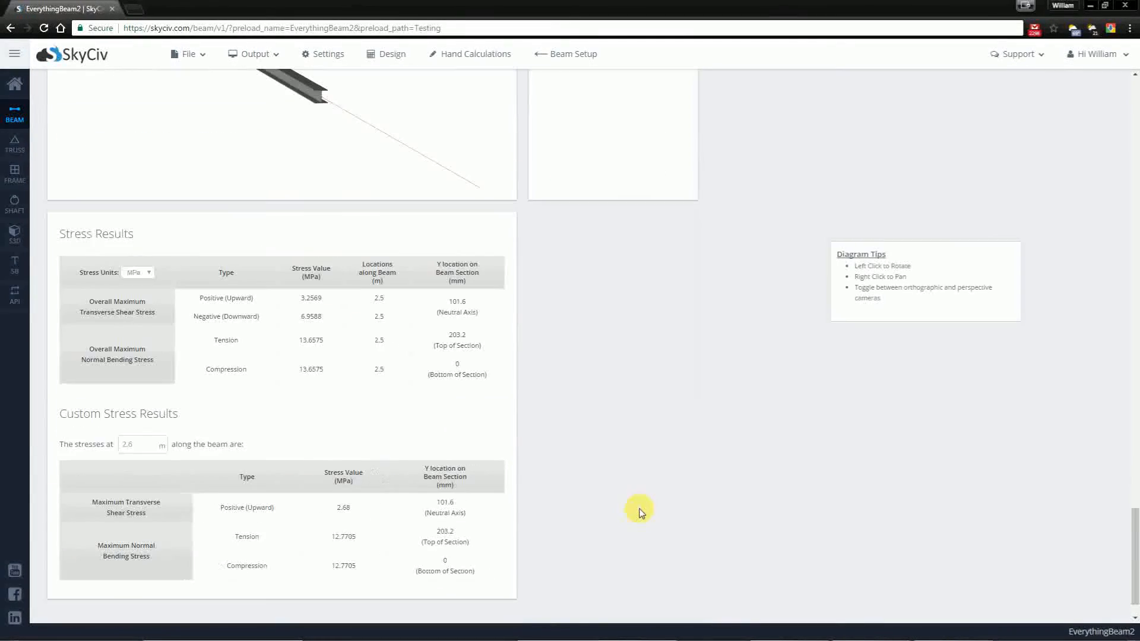
{"action": "scroll", "scroll_direction": "down", "scroll_amount": 3}
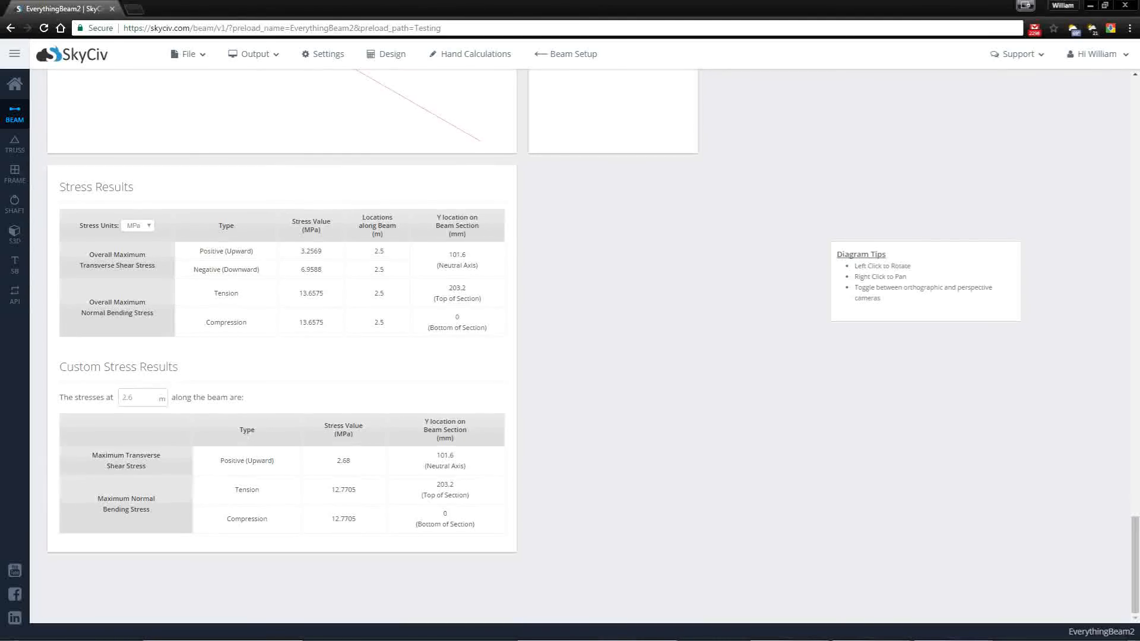